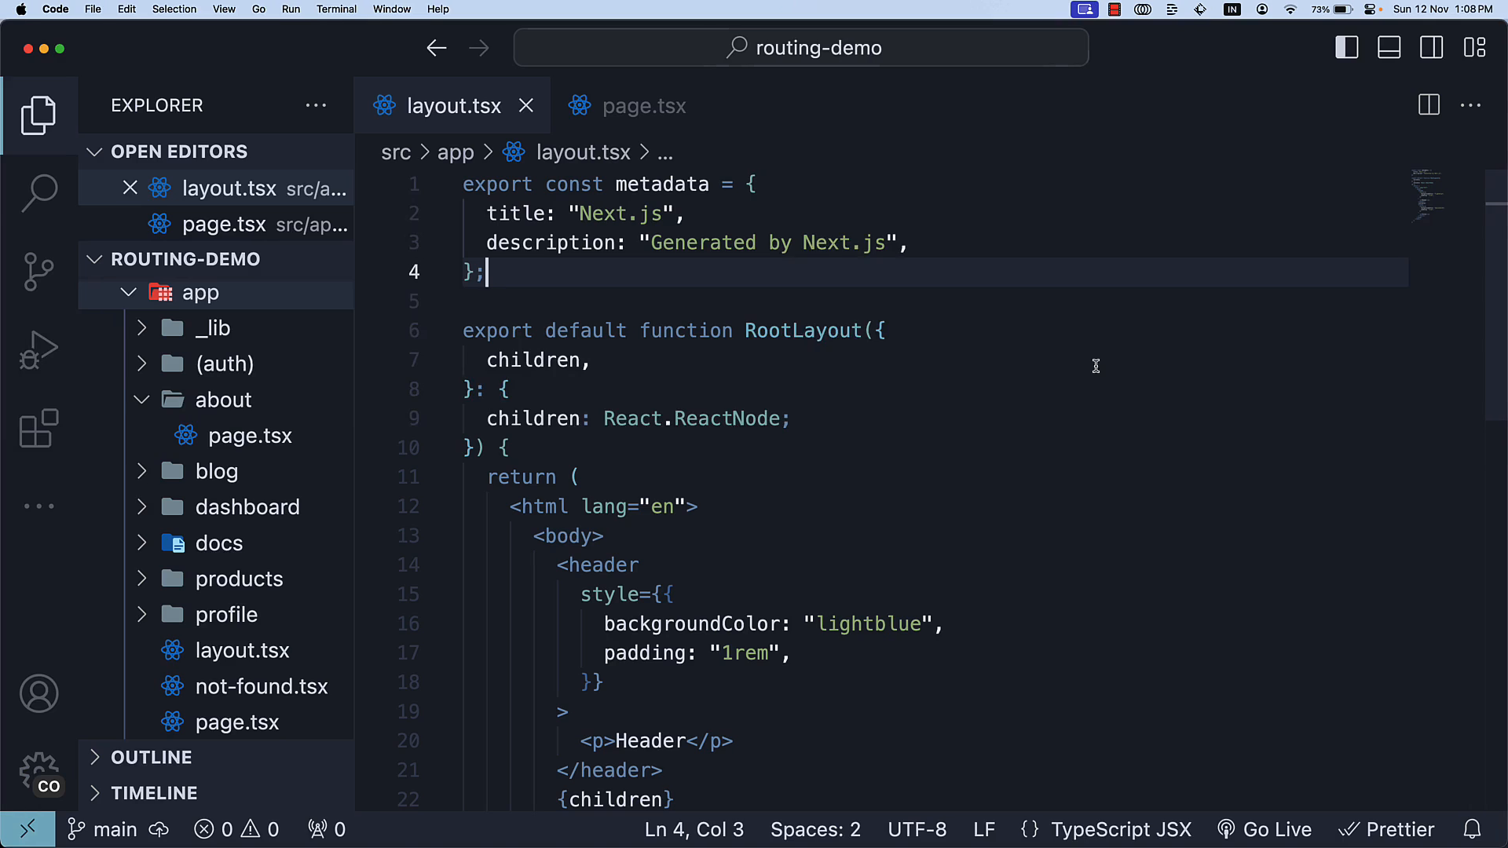
mouse_move(1031, 379)
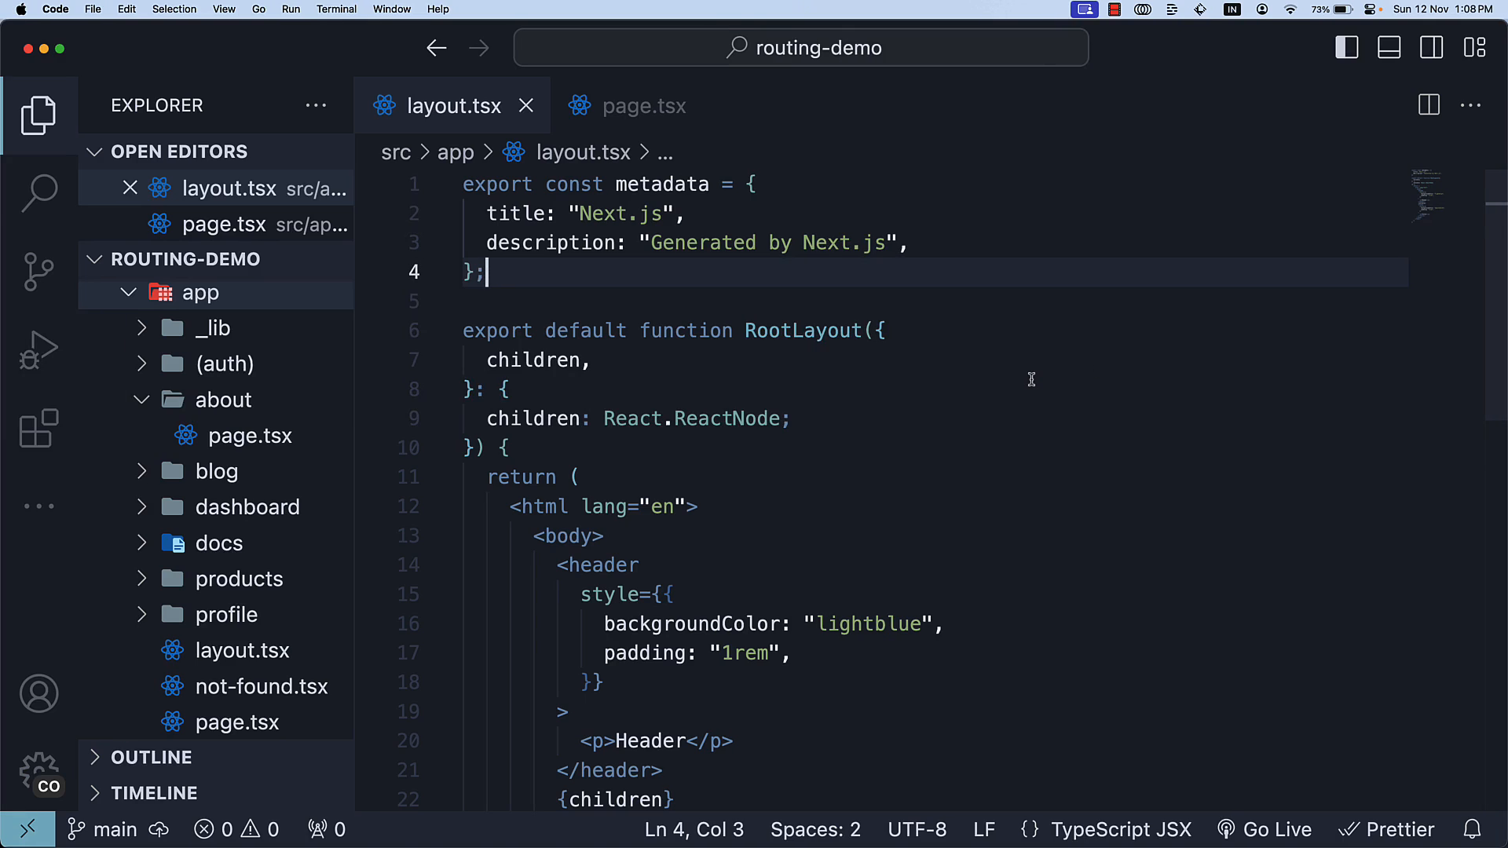
mouse_move(690, 211)
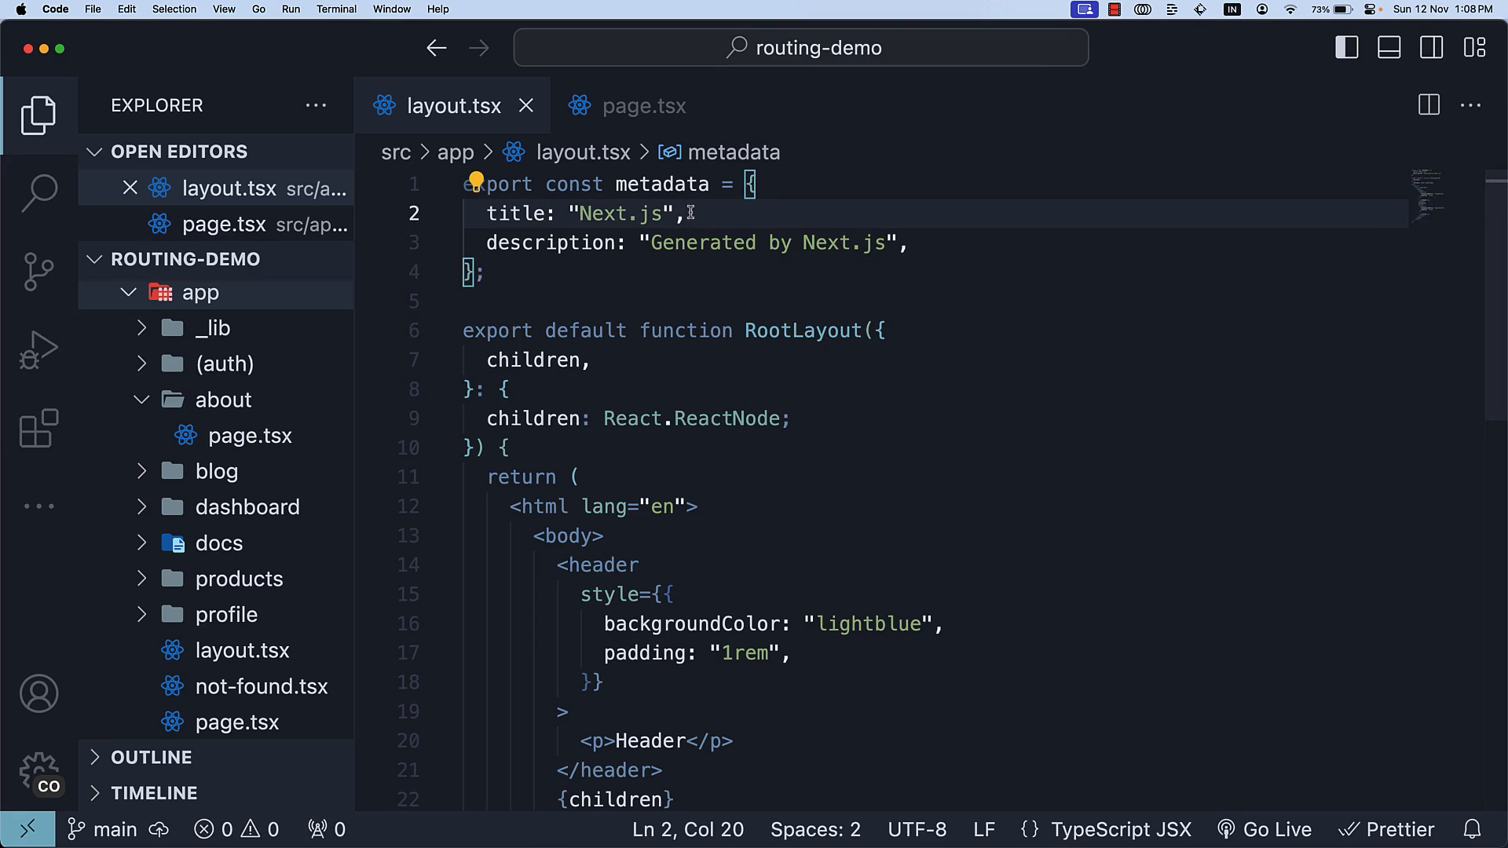
Import the Metadata type from "next" into layout.tsx and annotate metadata as Metadata.
click(639, 106)
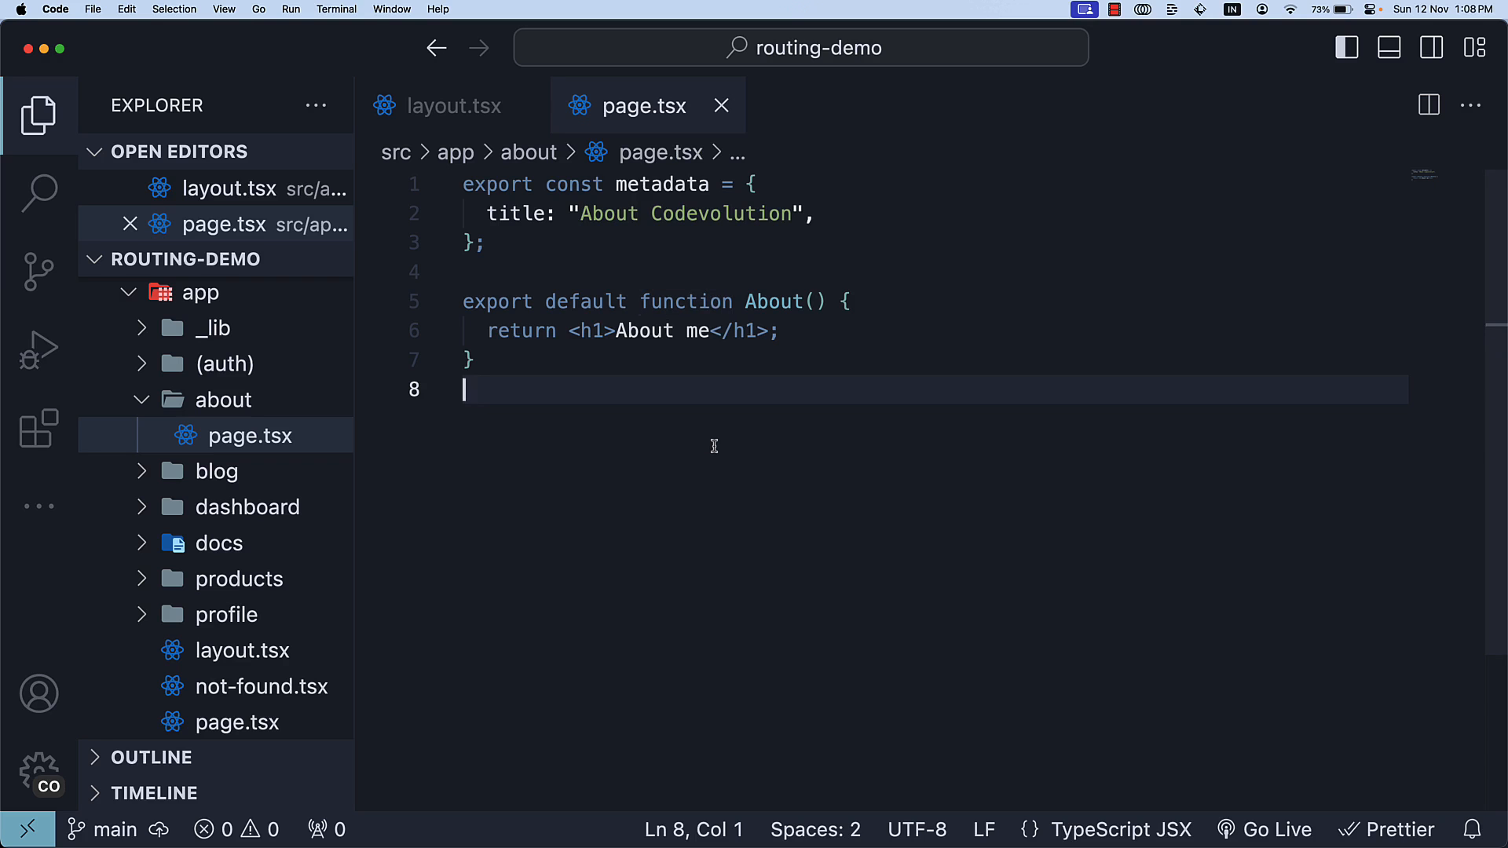
mouse_move(853, 211)
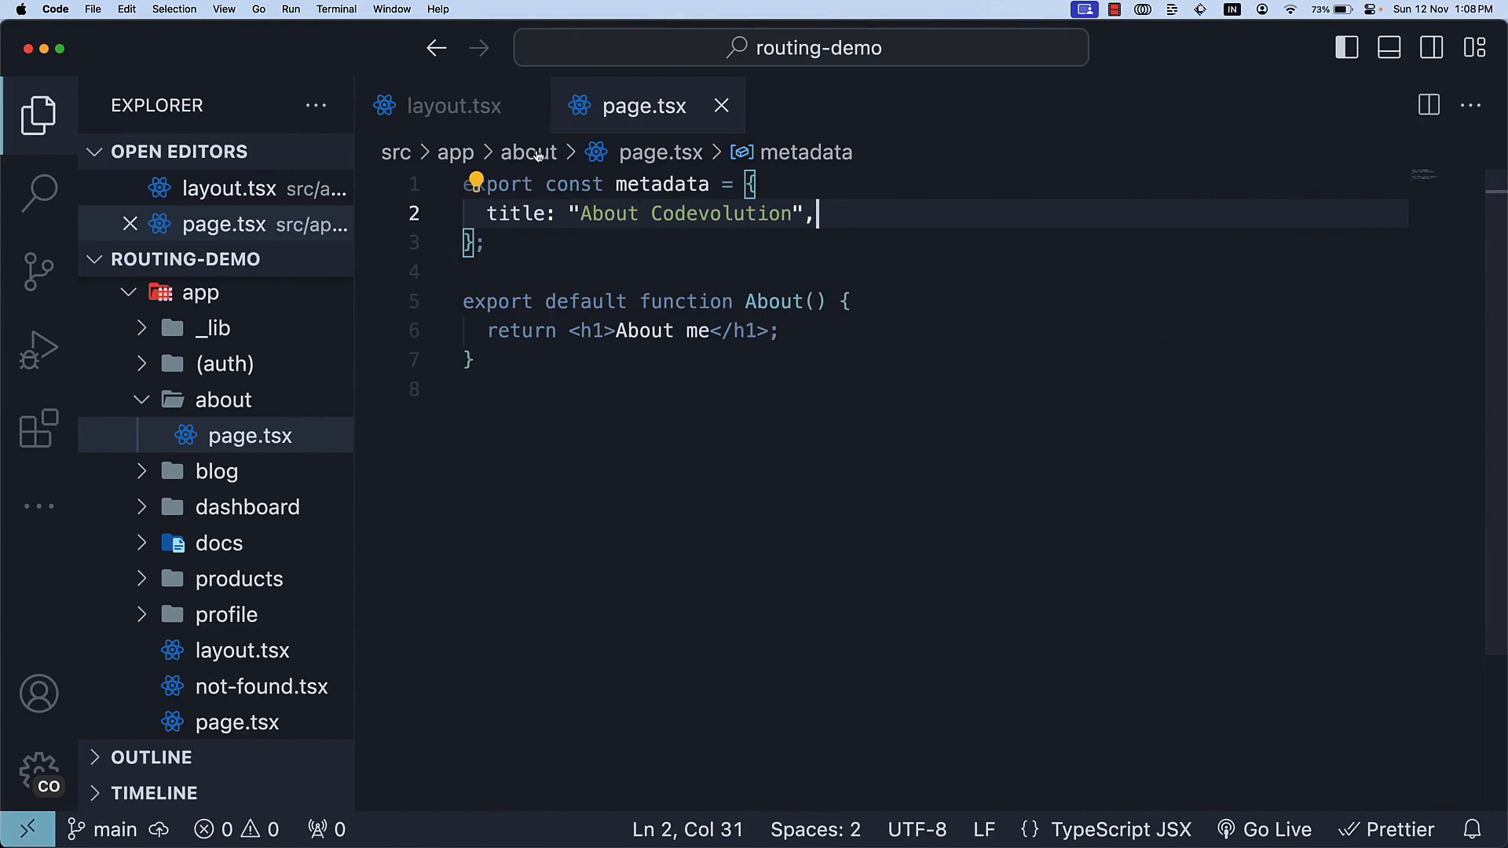
click(453, 106)
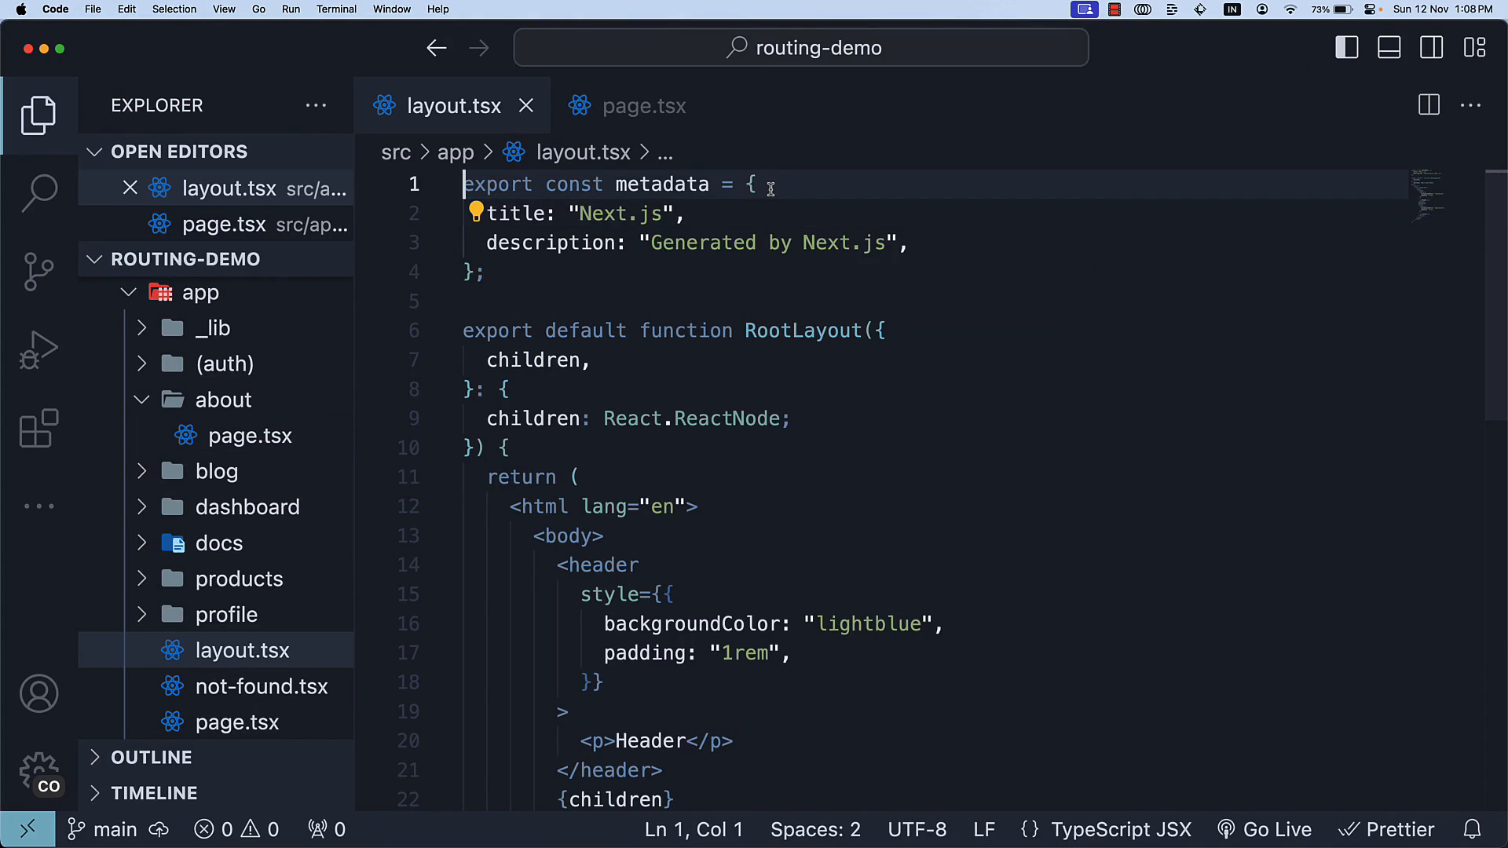
text(import { Metadta } from)
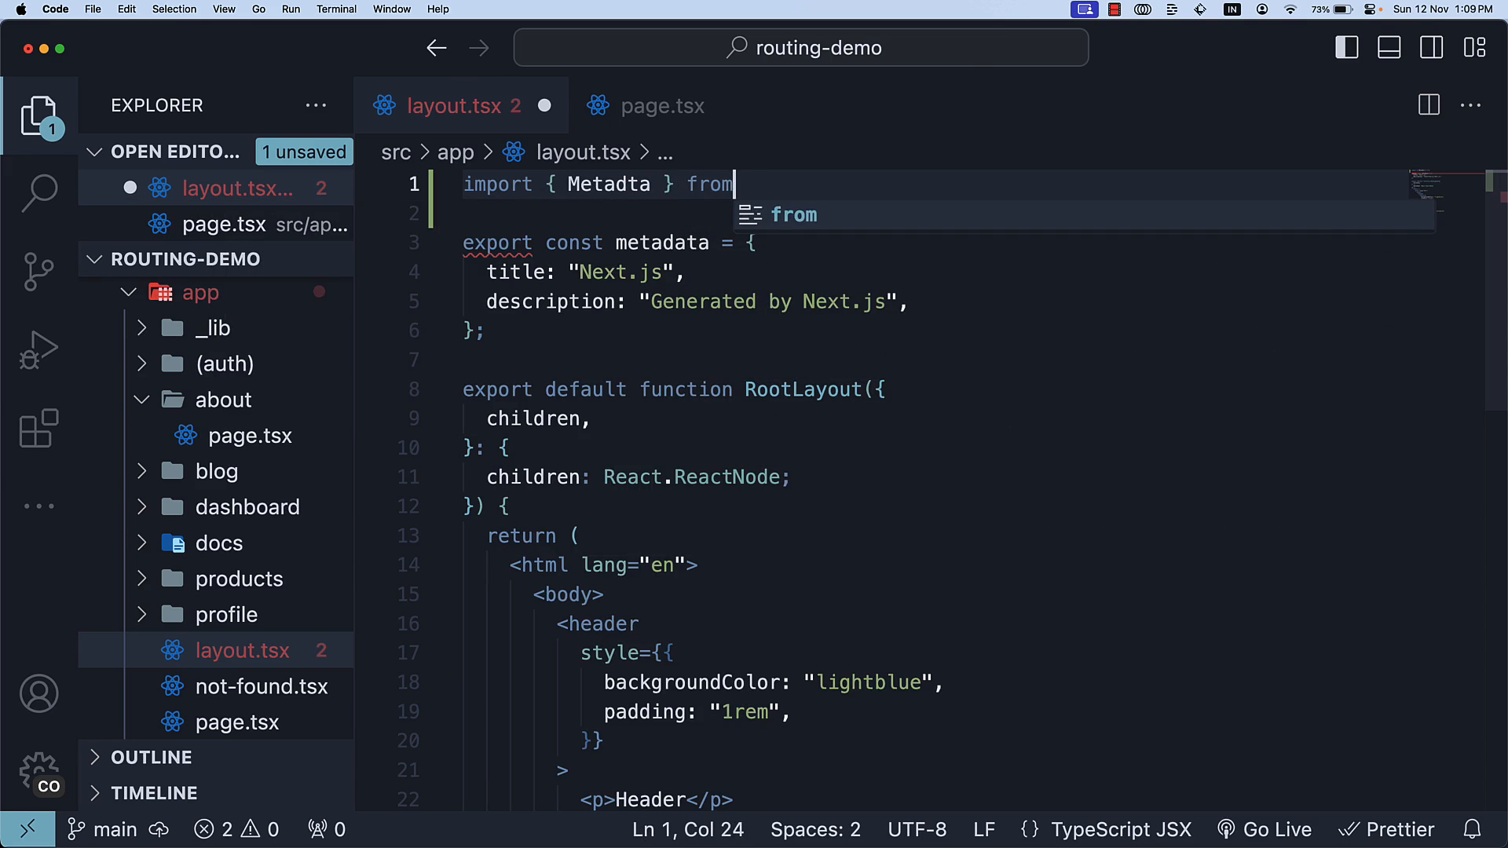
text('nex)
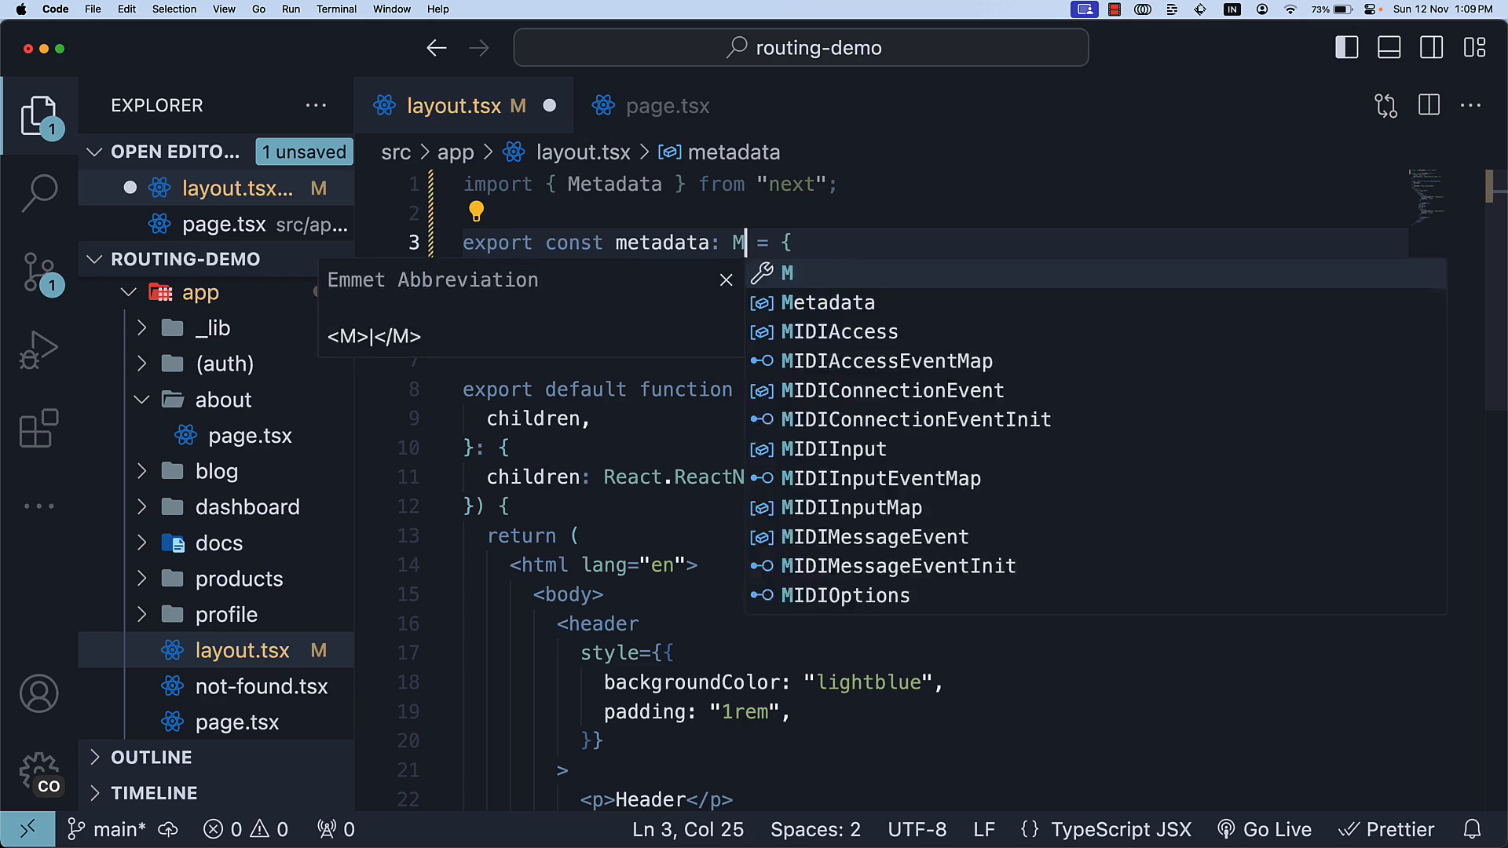
text(etadata)
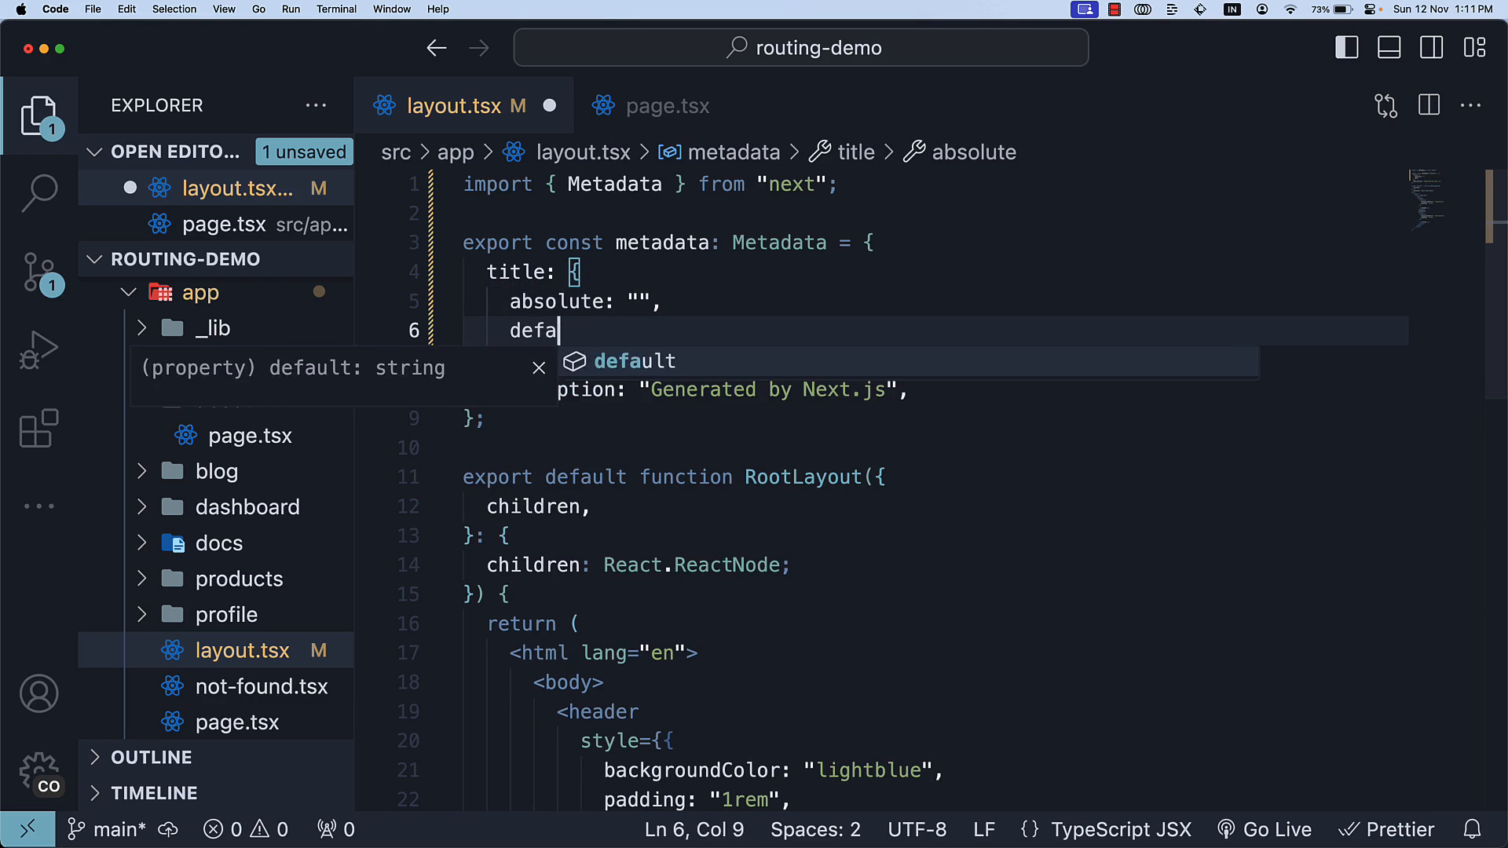
Make the title an object with empty absolute, default and template strings.
text(default: "")
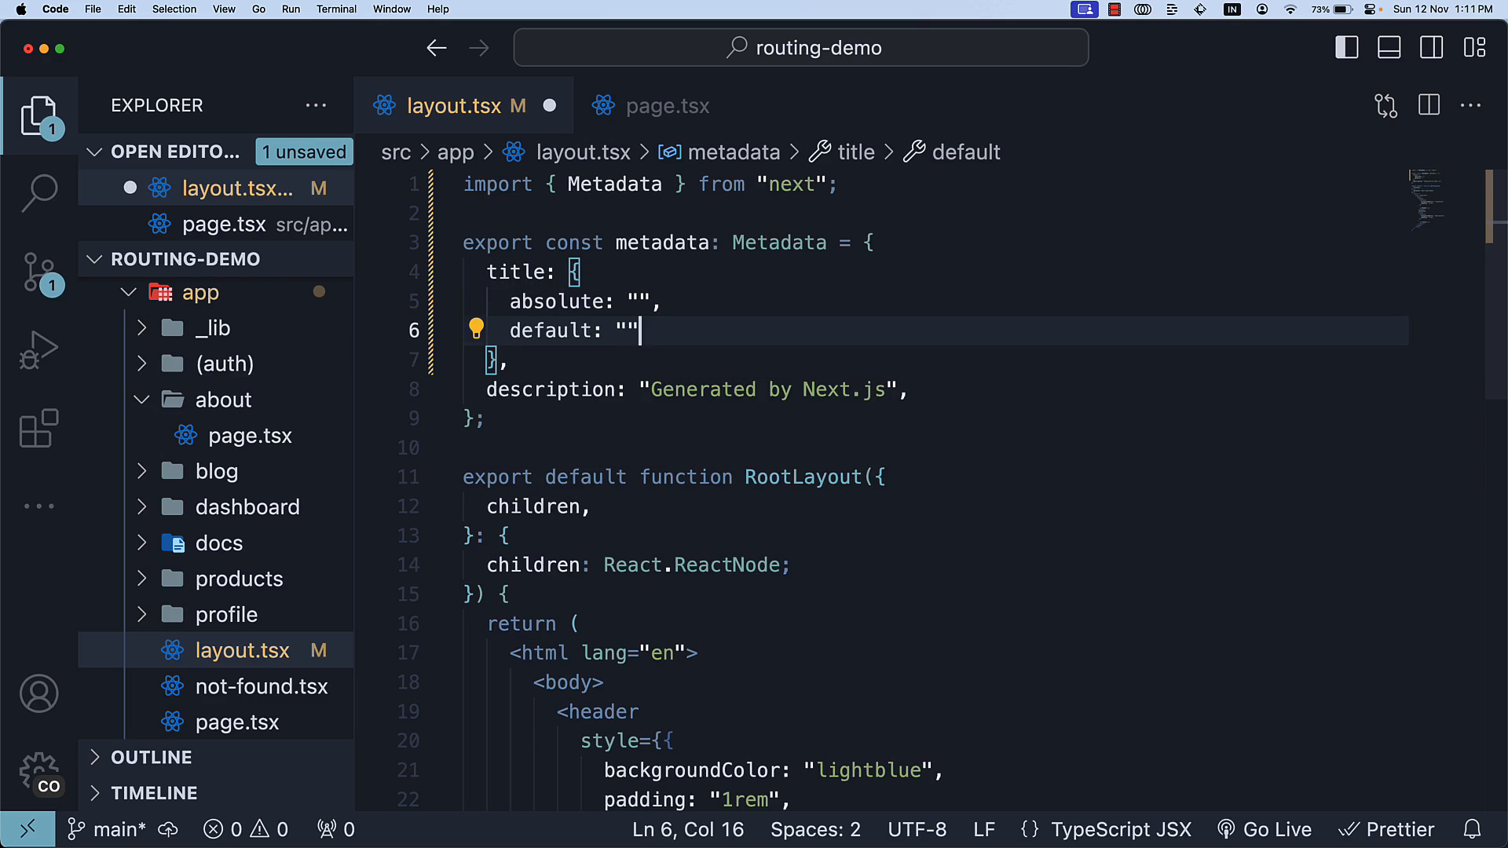
text(template: "")
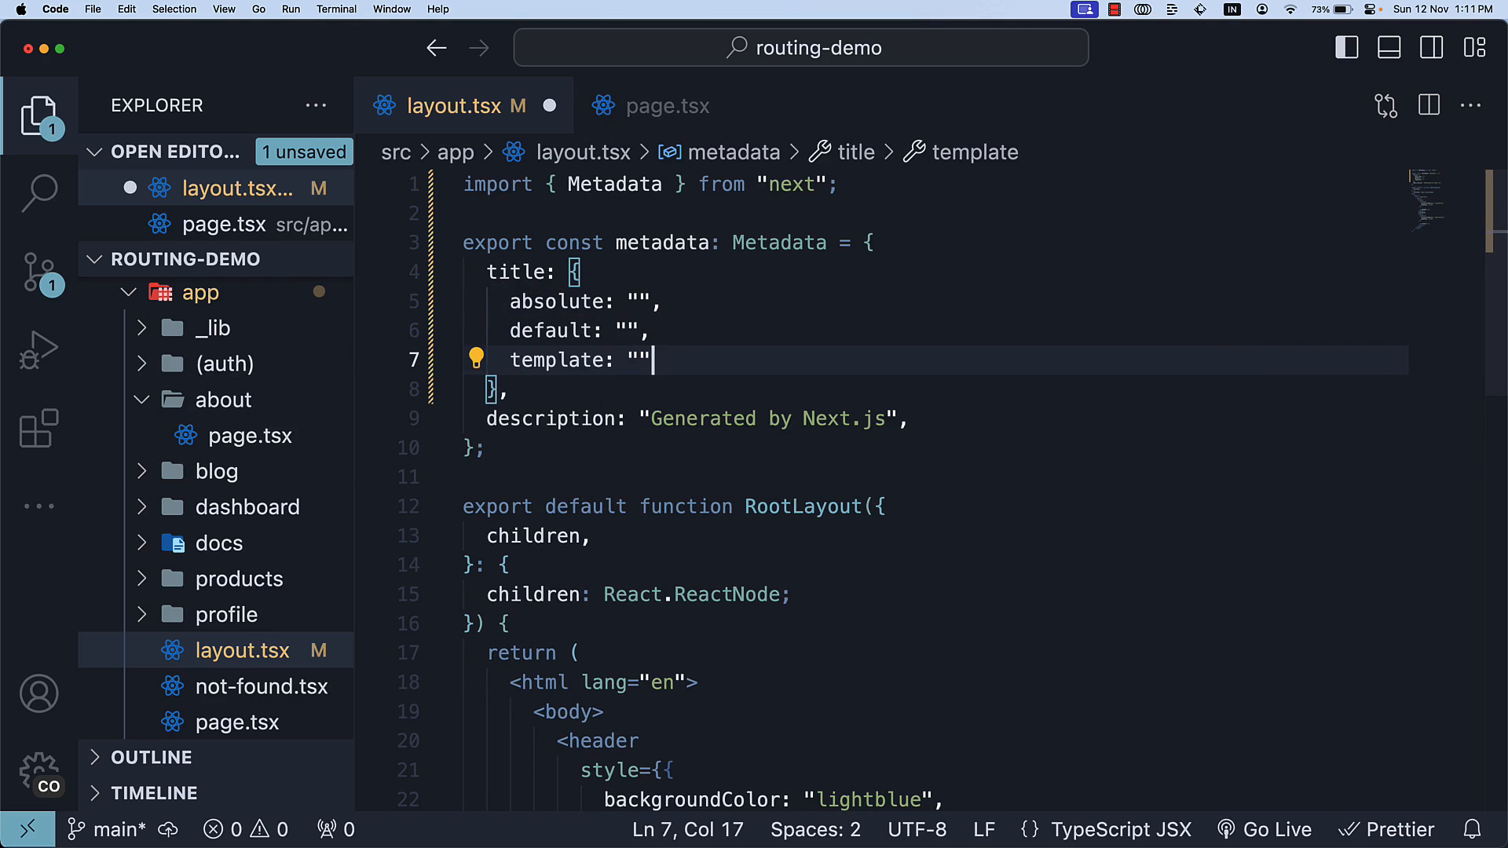
mouse_move(972, 291)
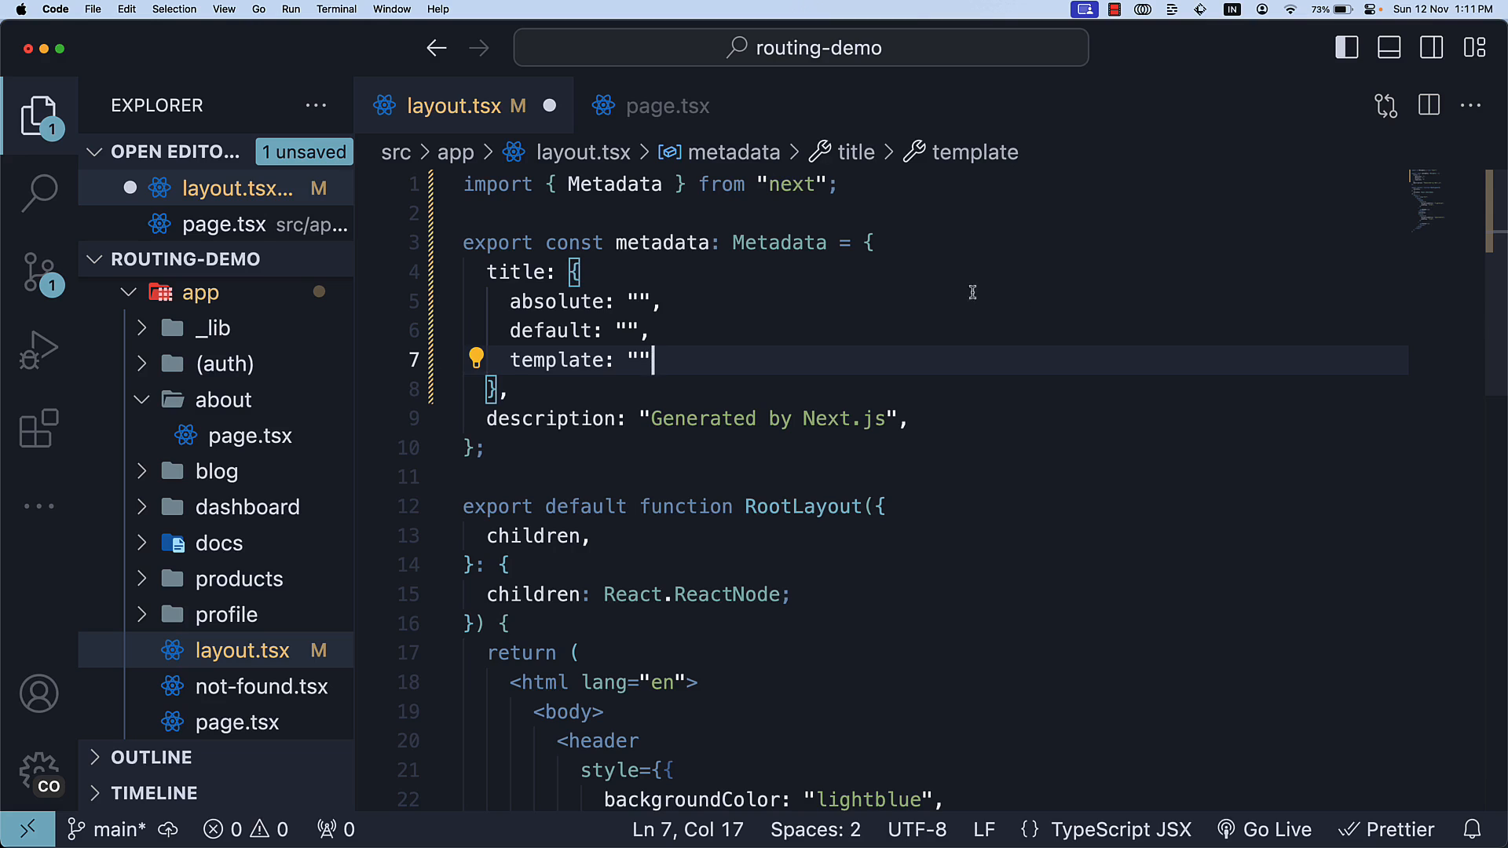
Set the root layout's default title to "Next.js Tutorial - Codevolution".
double_click(550, 330)
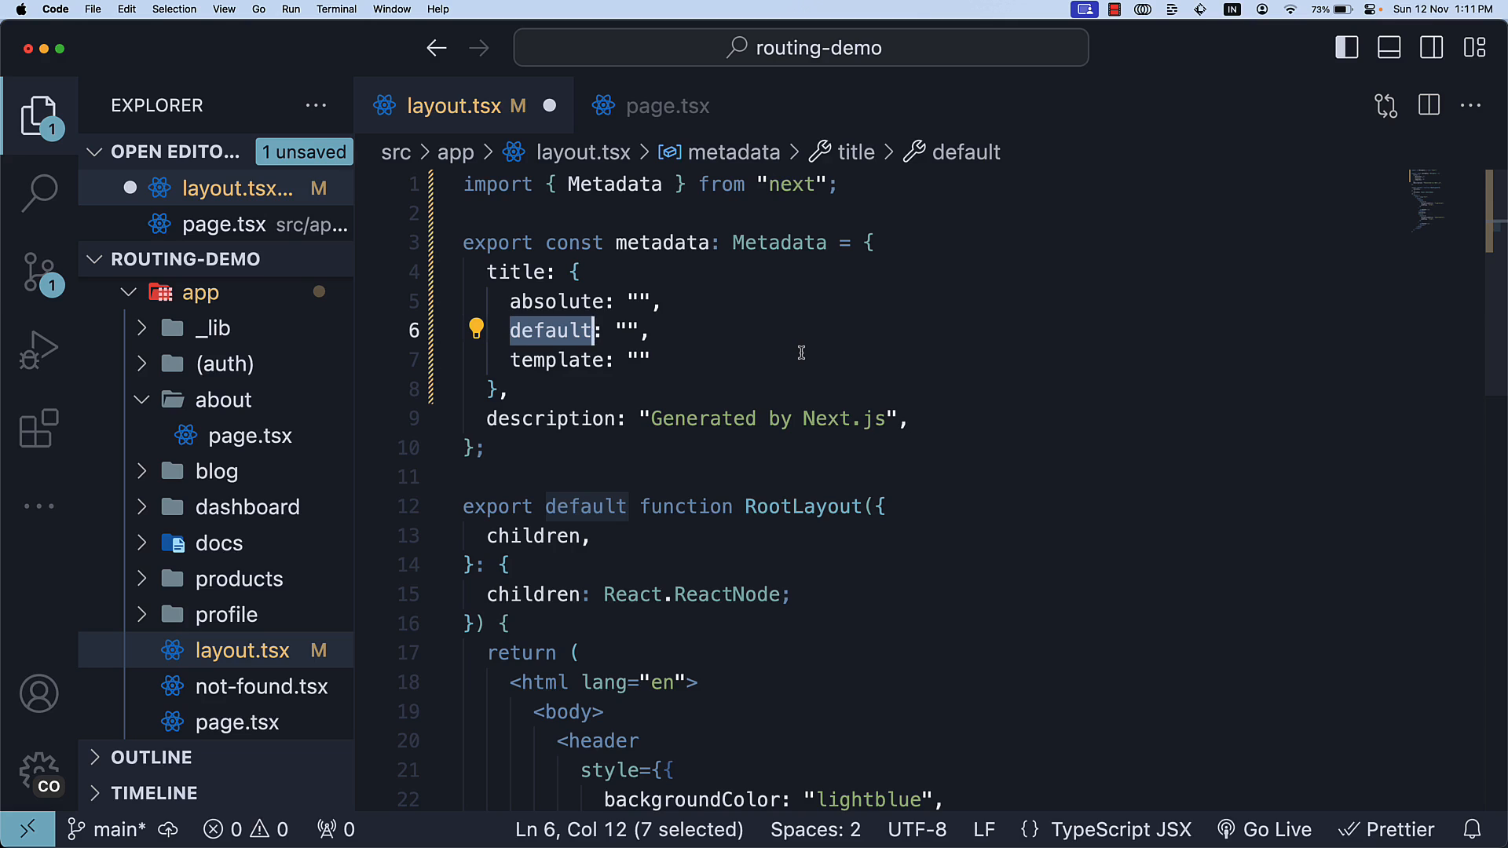
mouse_move(623, 339)
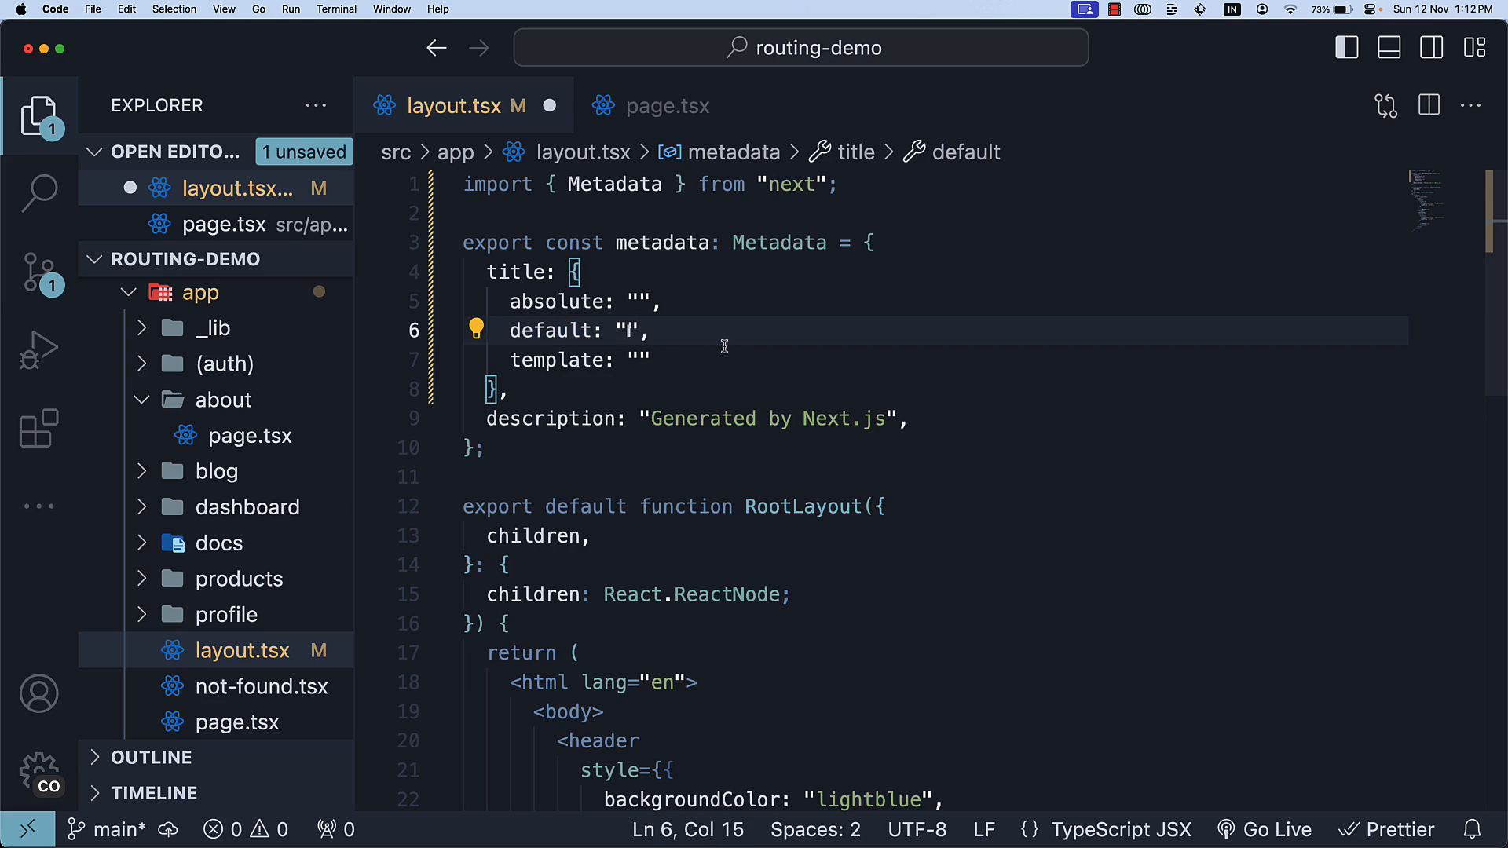
text(Next.js T)
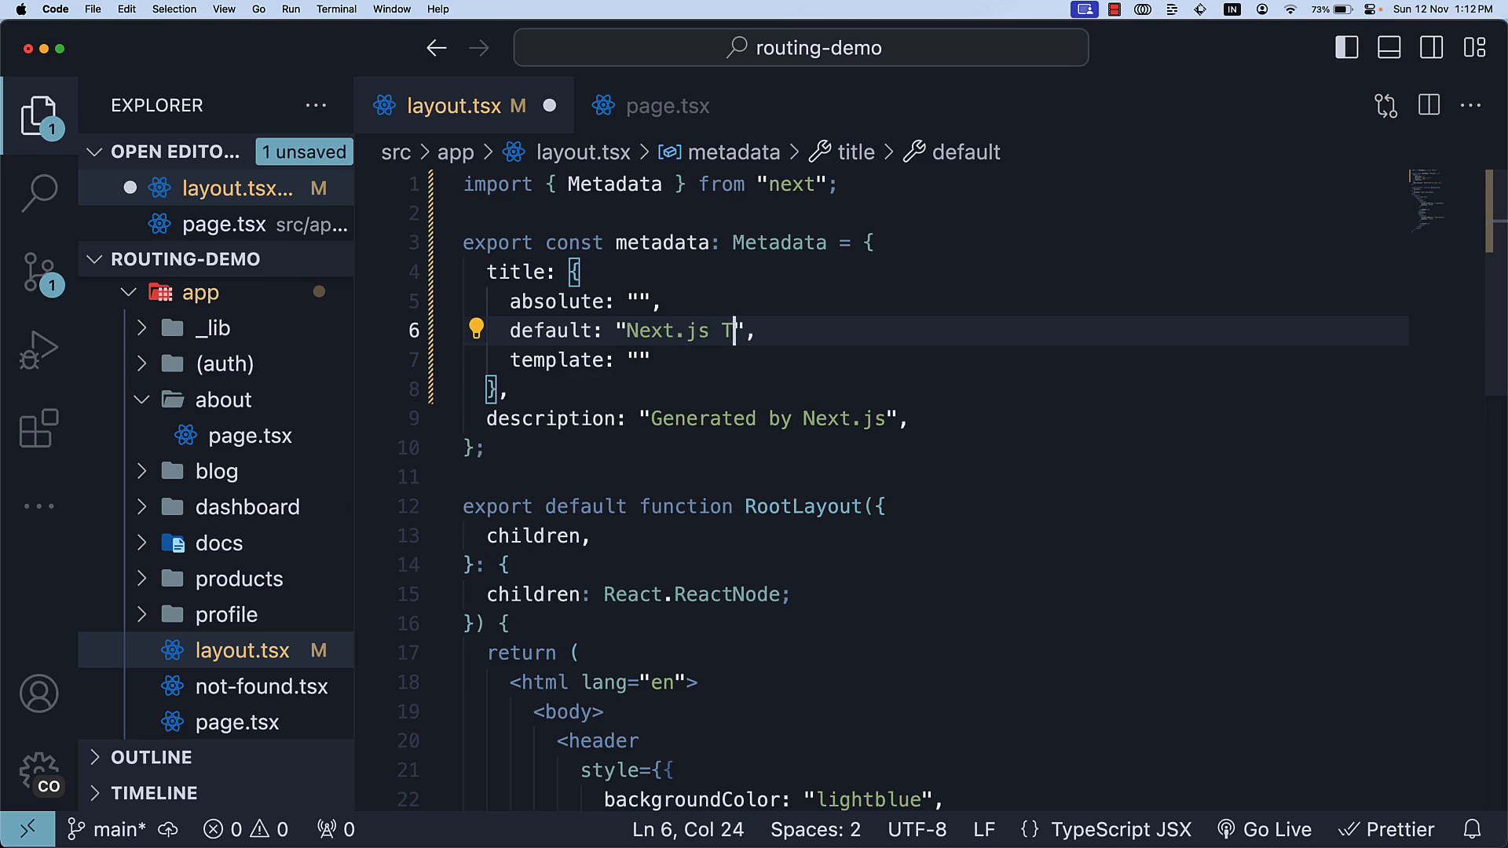
text(utorial - Codevolu)
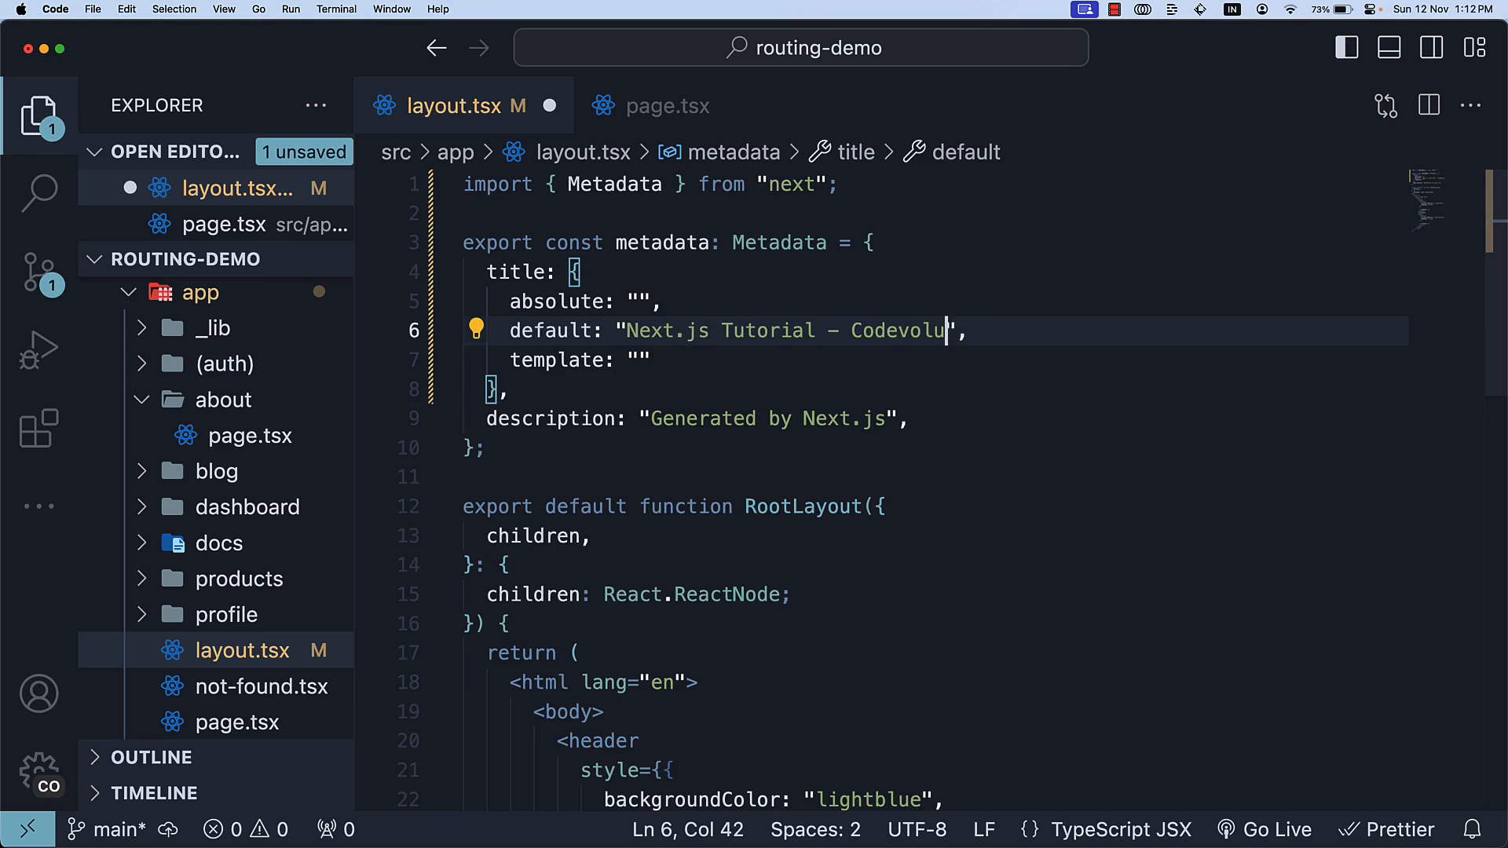
Open the blog page file from the Explorer's blog folder.
click(215, 472)
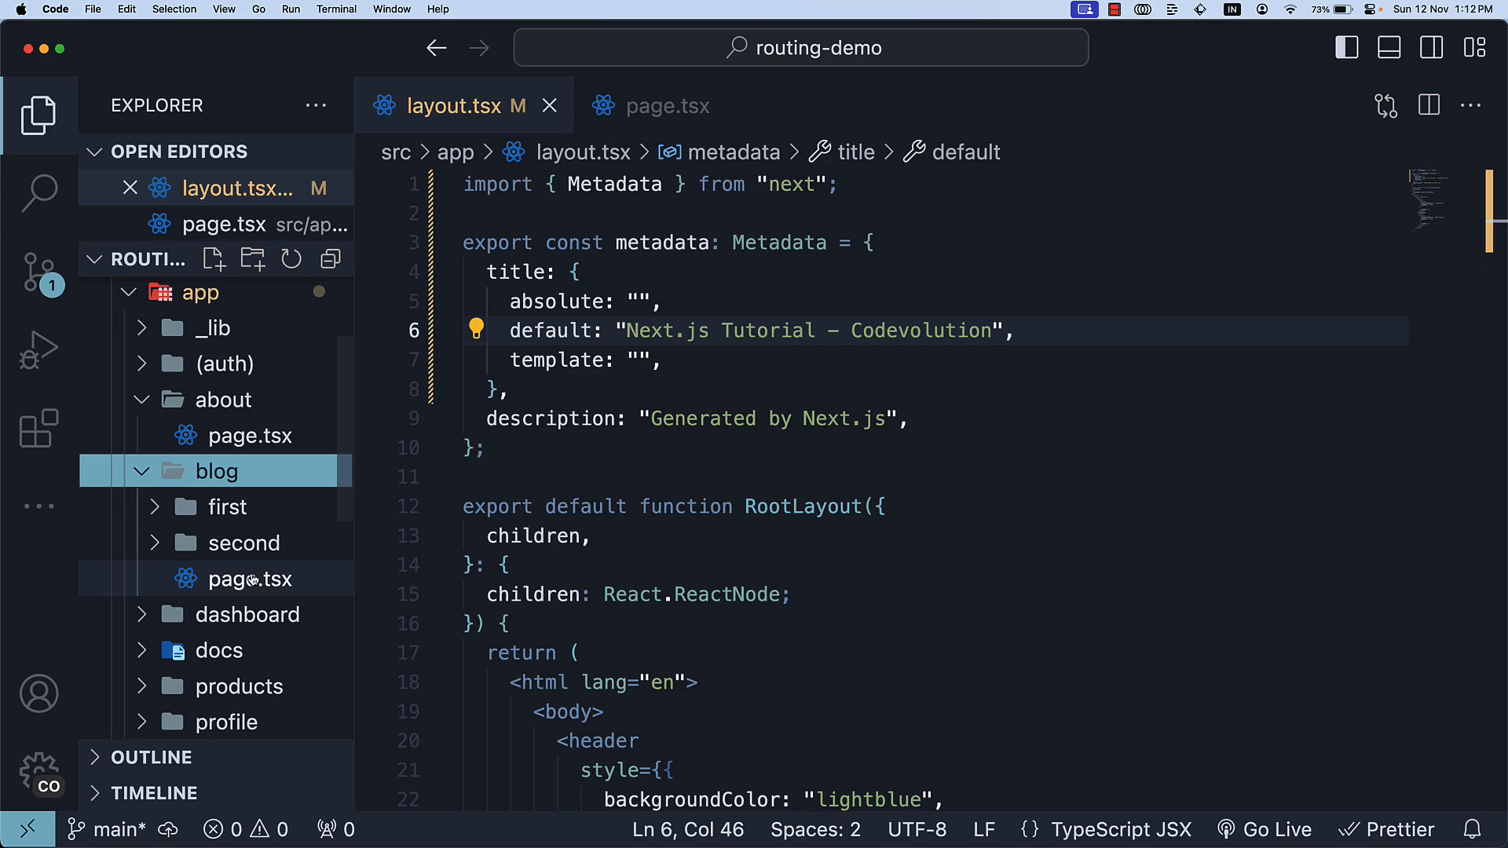
mouse_move(260, 578)
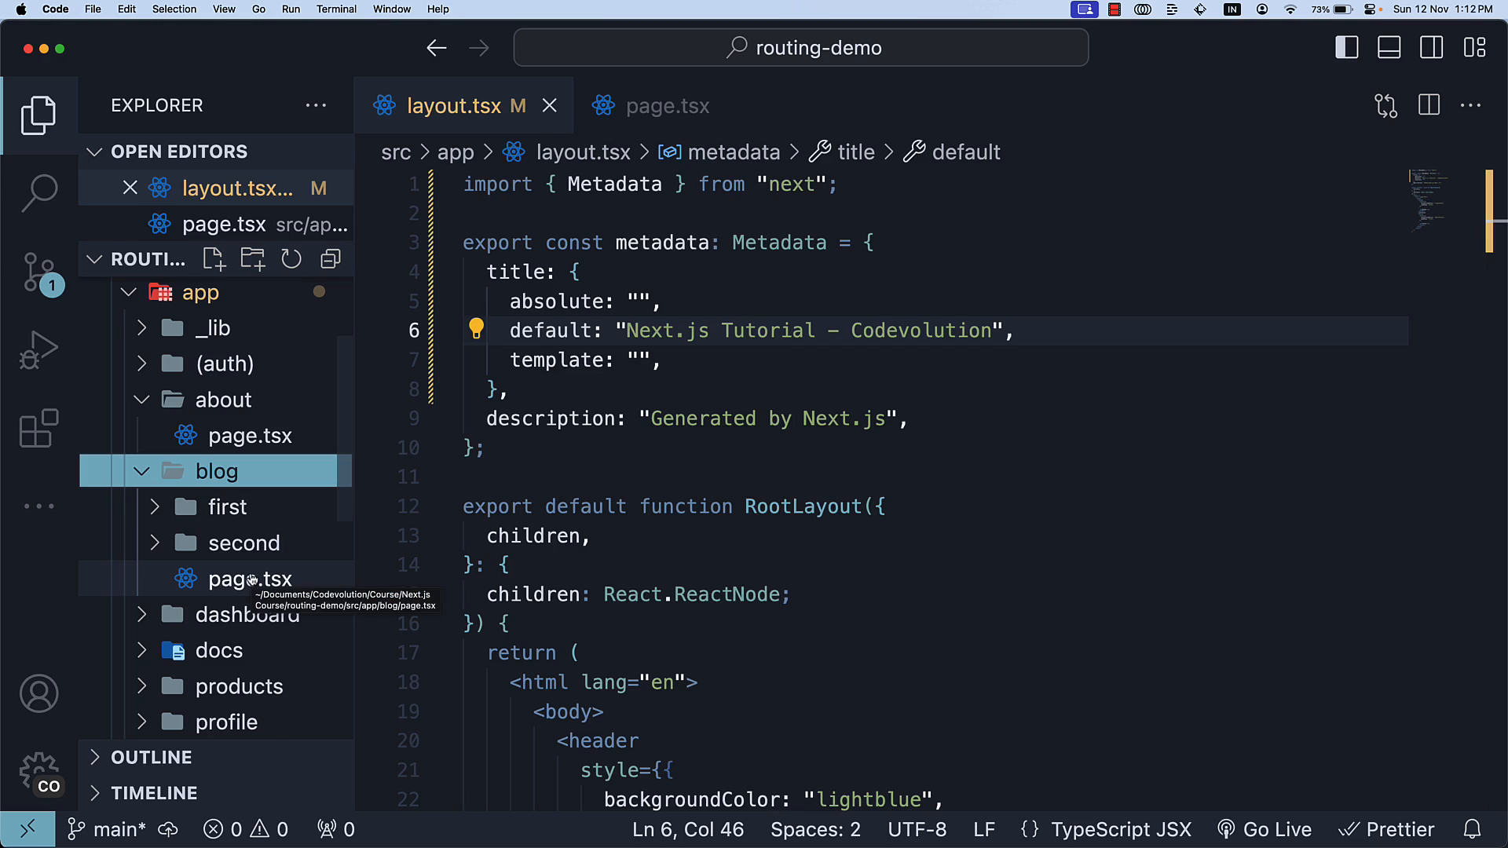
click(253, 578)
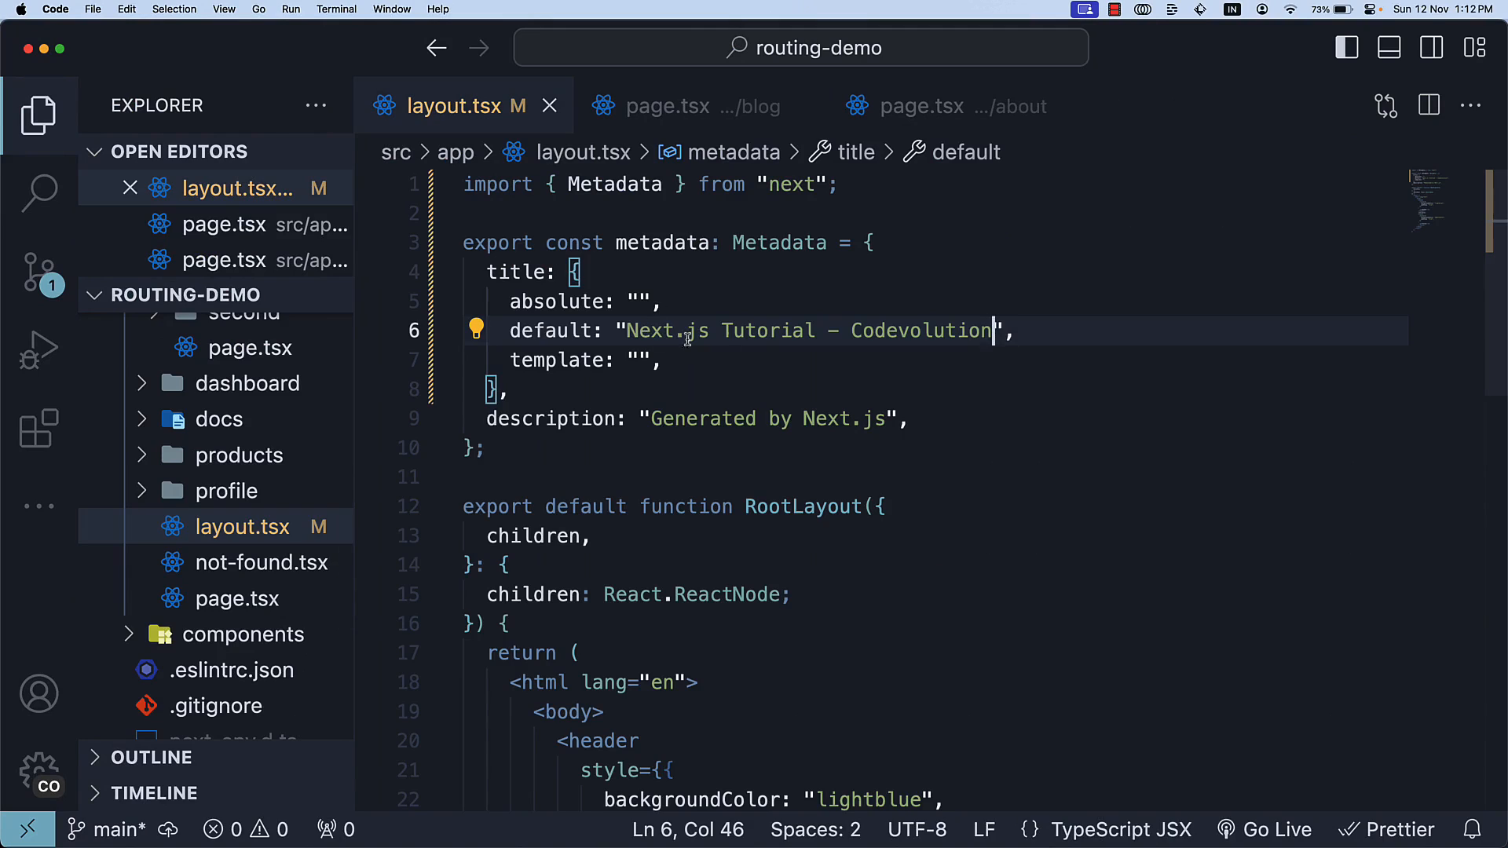
Fill the title template with "%s | Codevolution".
click(1016, 330)
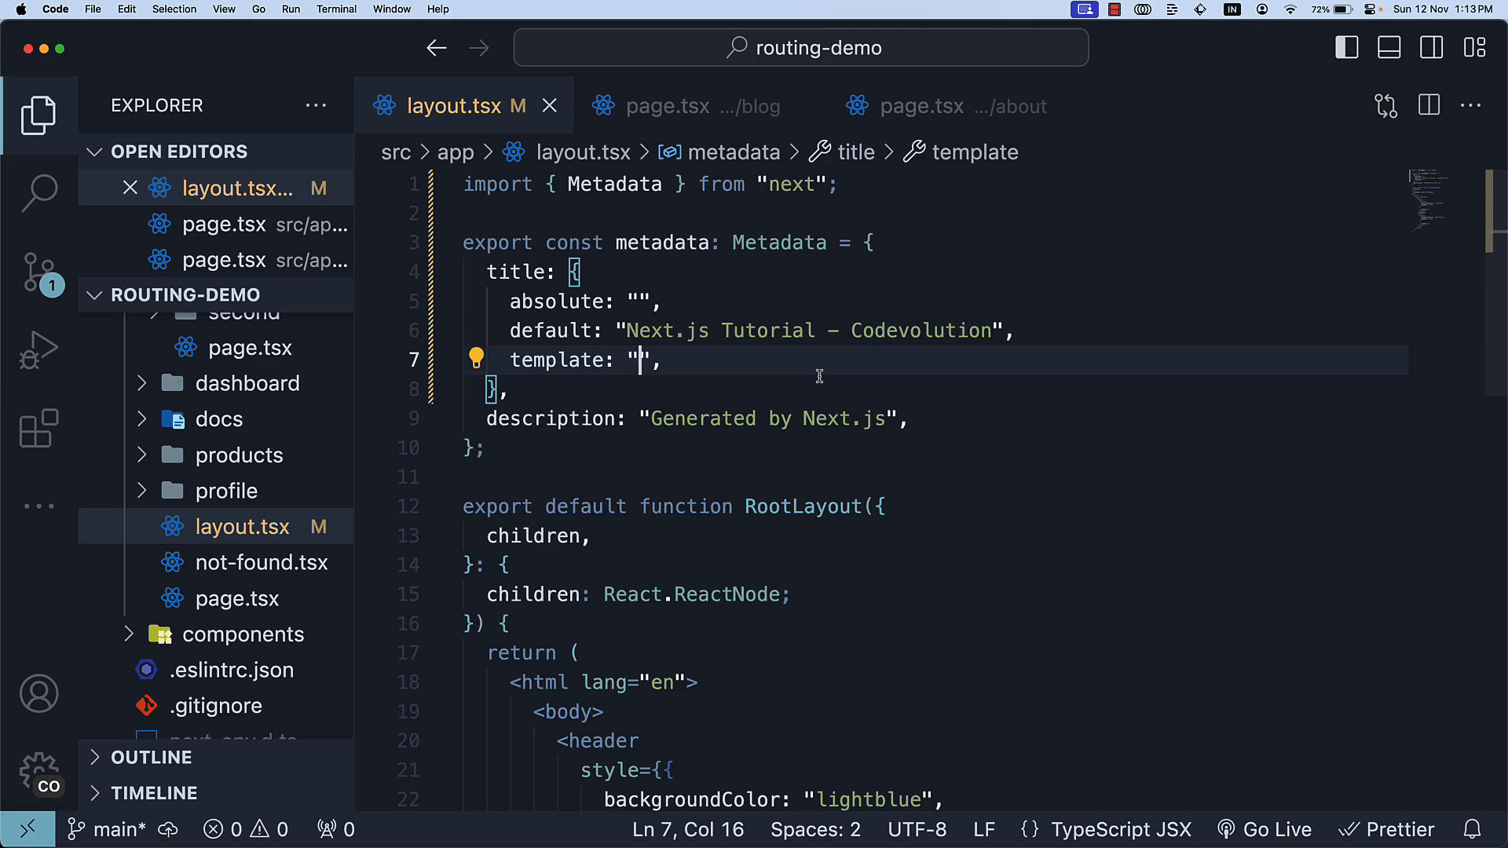
text(%s | Codevo)
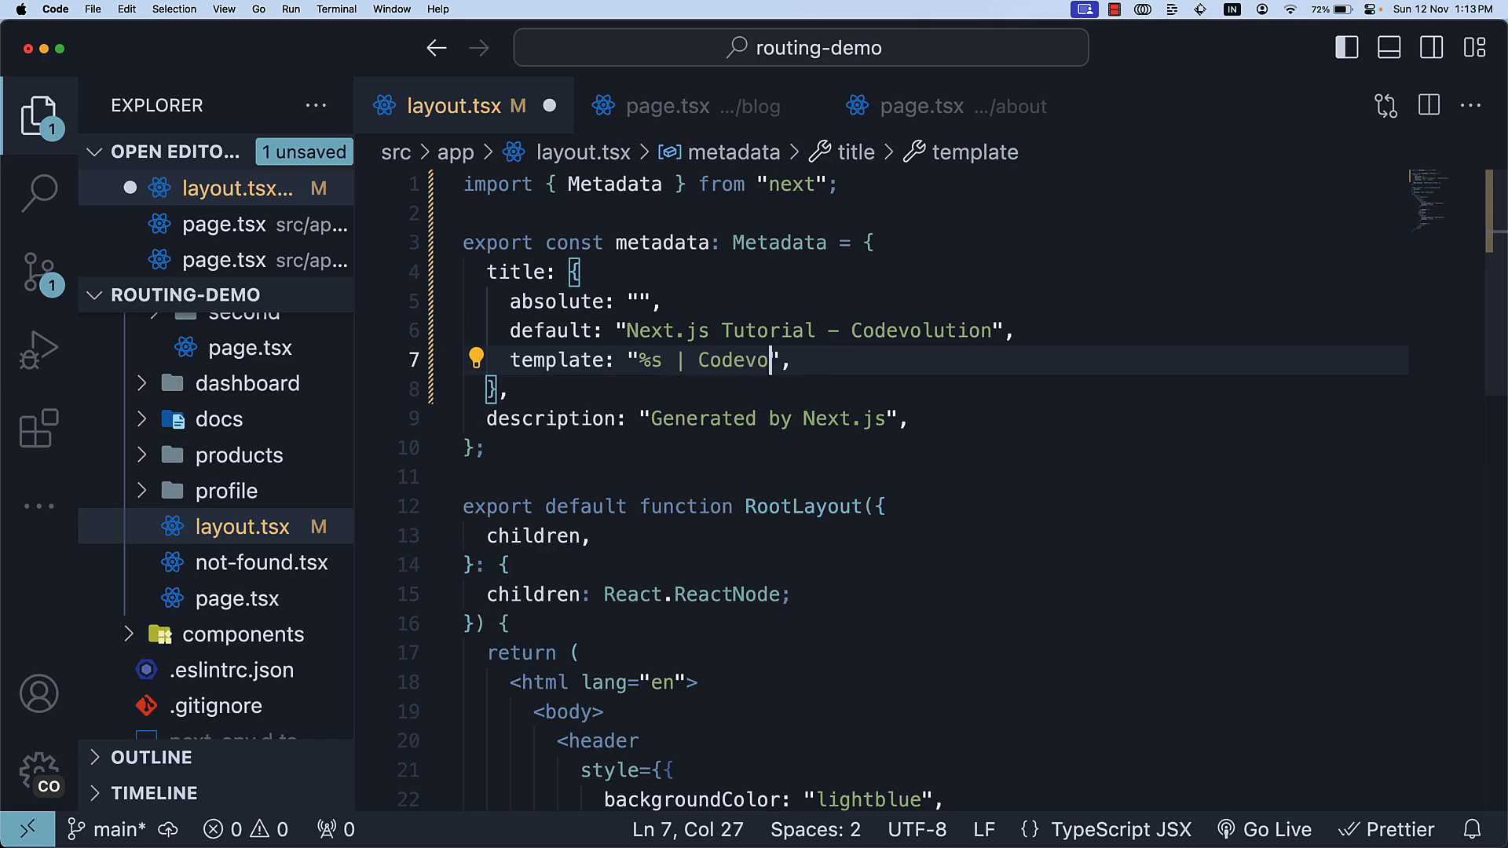
text(lution)
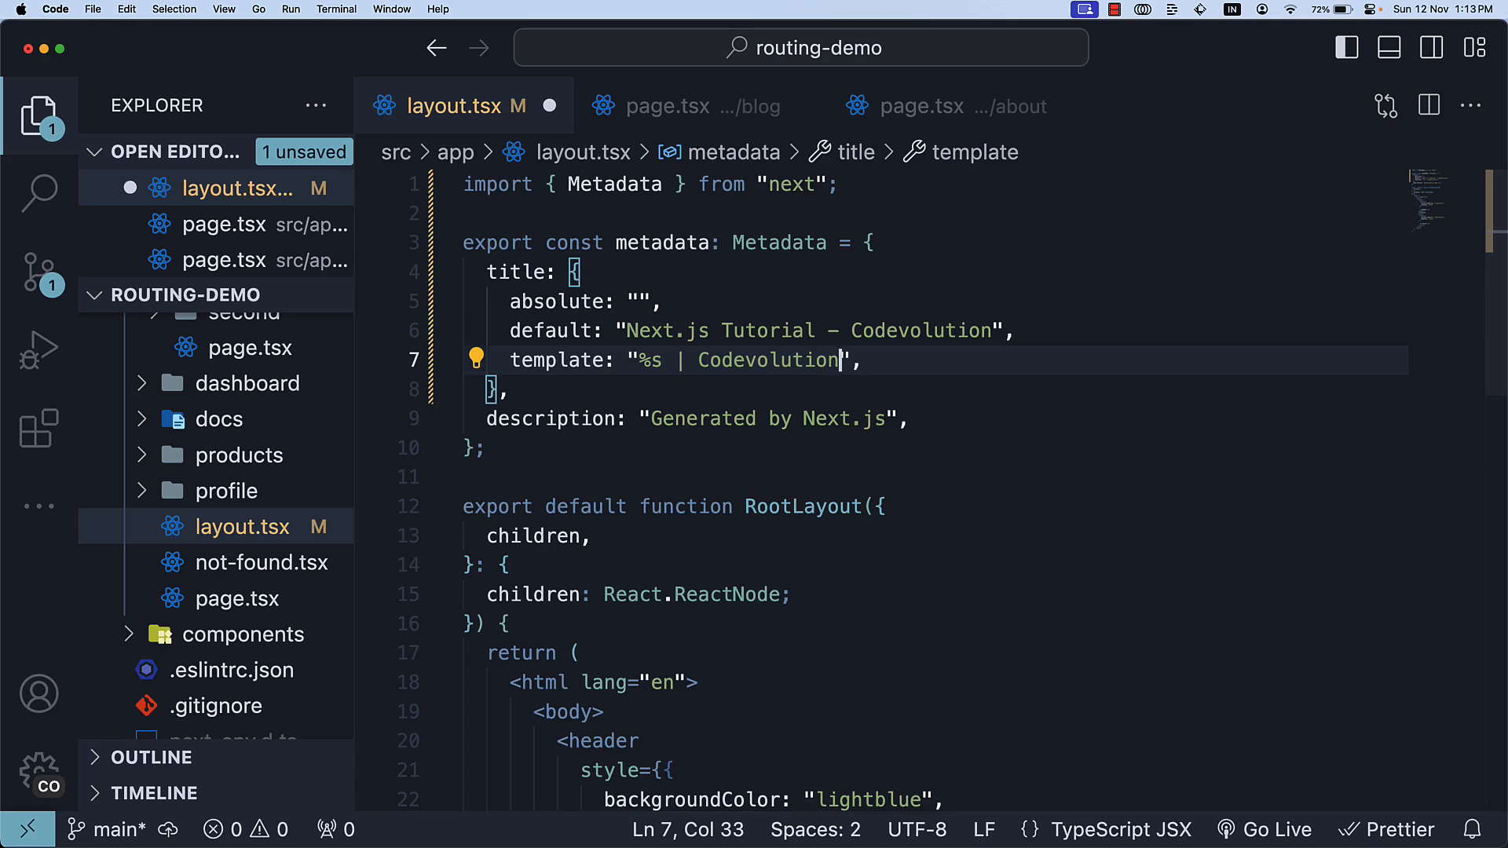
In blog page.tsx, import Metadata from next and declare export const metadata: Metadata.
click(667, 106)
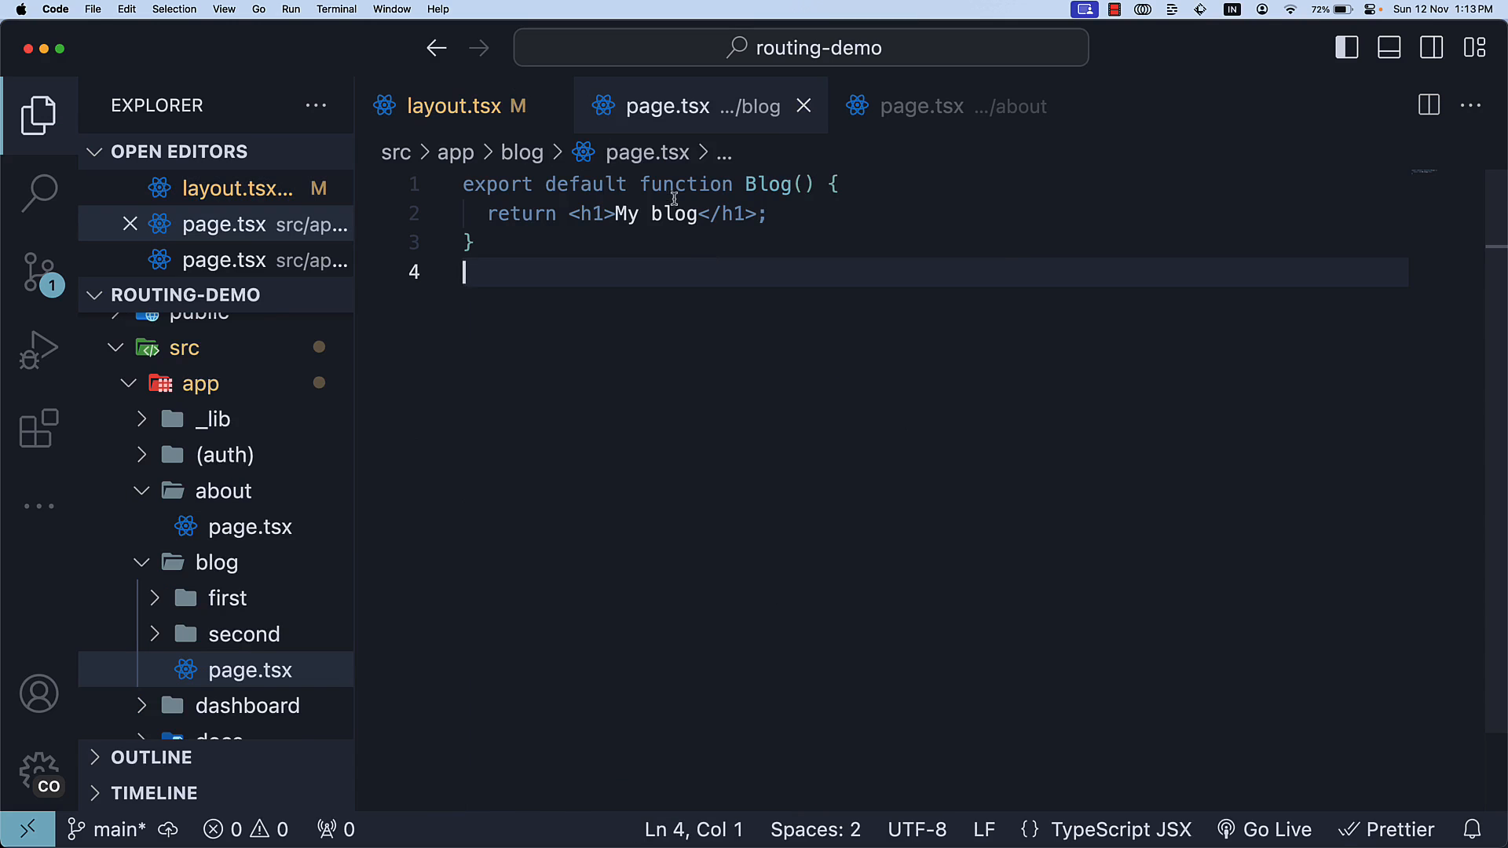
text(import { Metadata } from "next";)
text(export c)
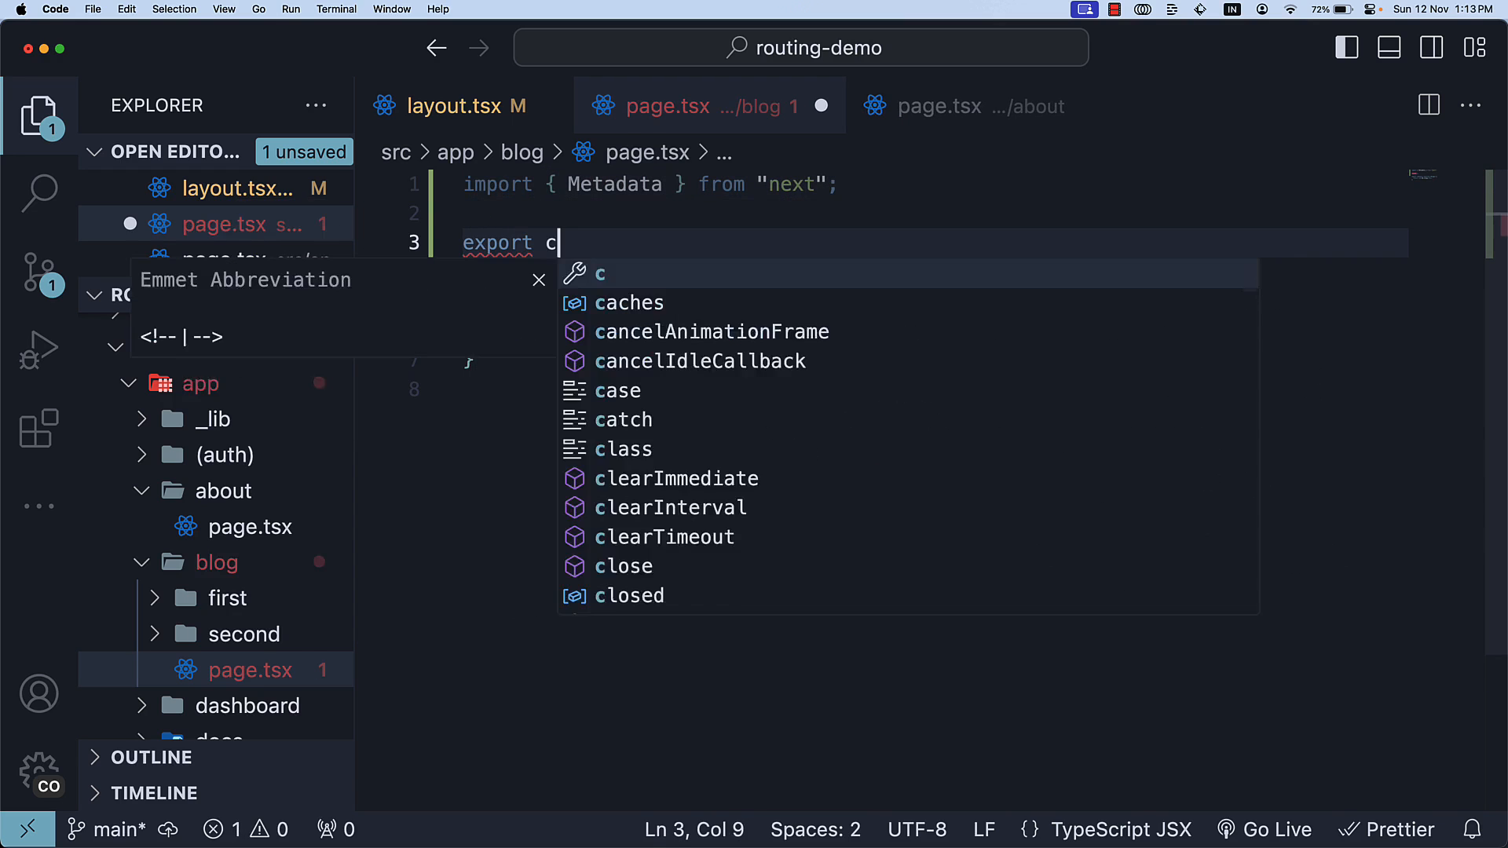
text(onst metadata)
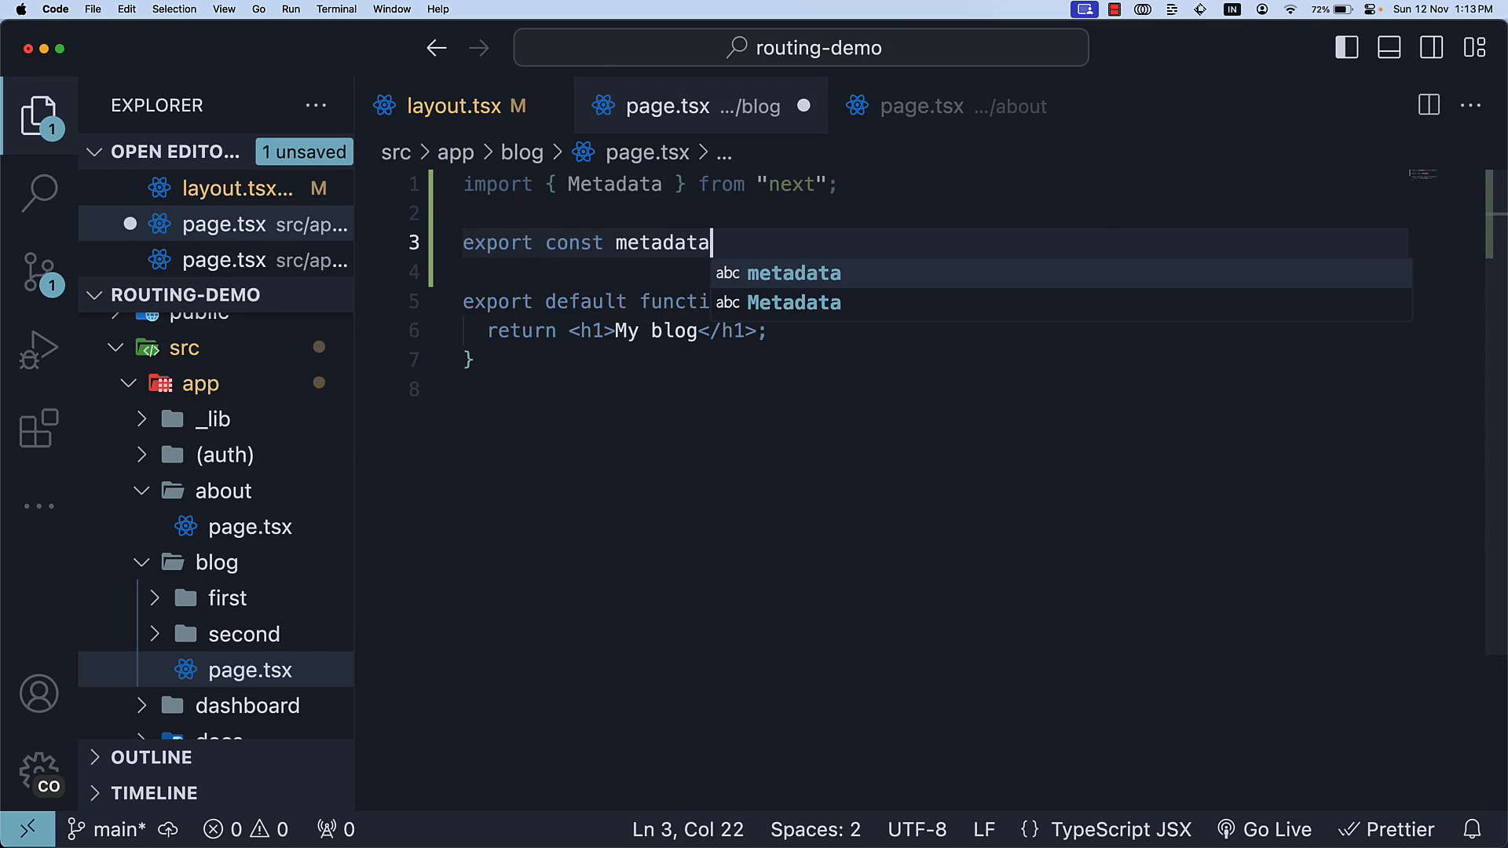
text(: Metadata)
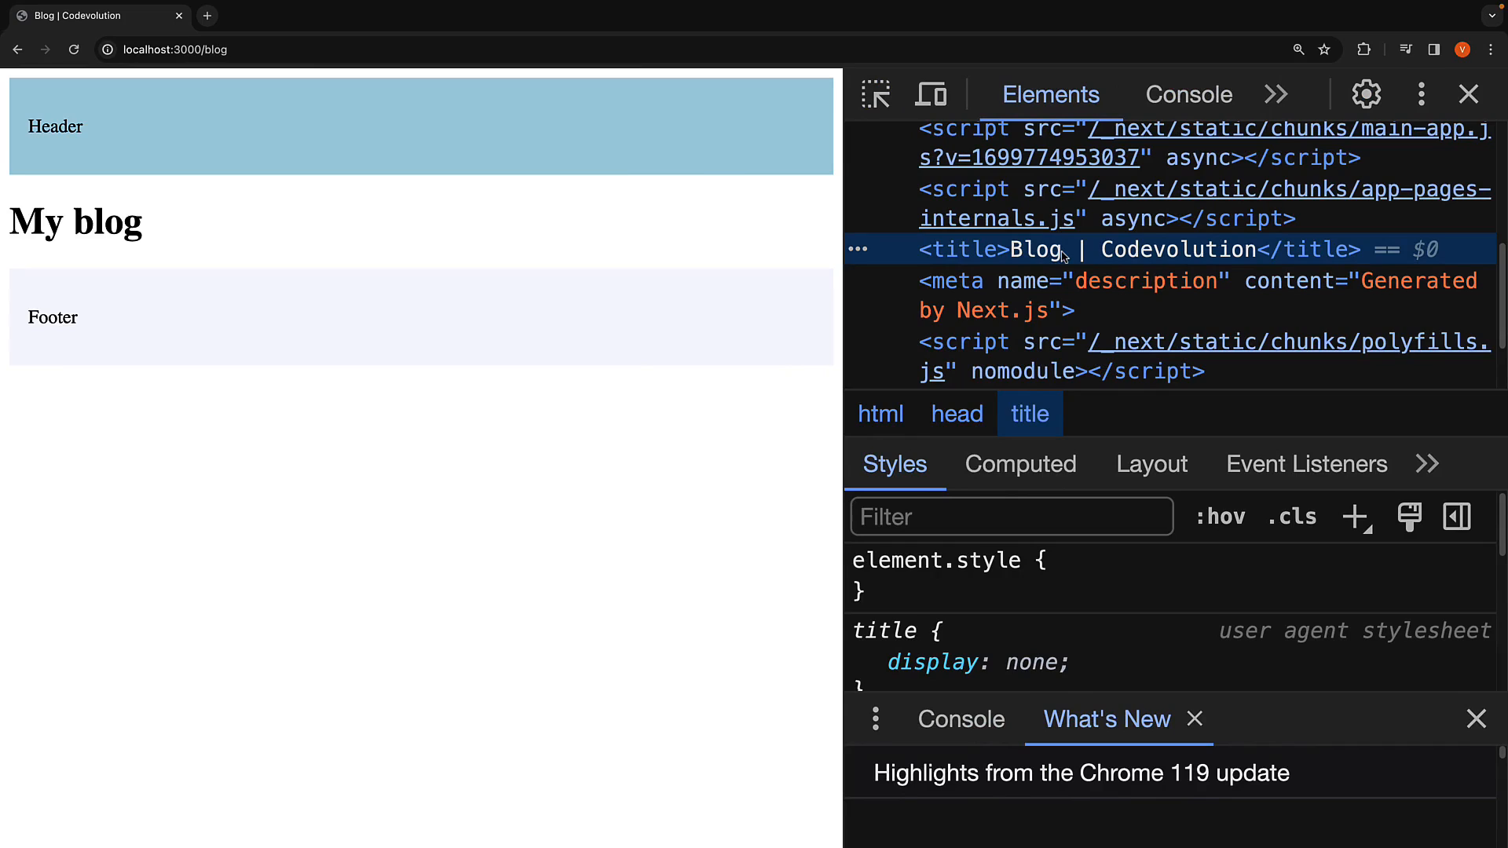
mouse_move(1173, 266)
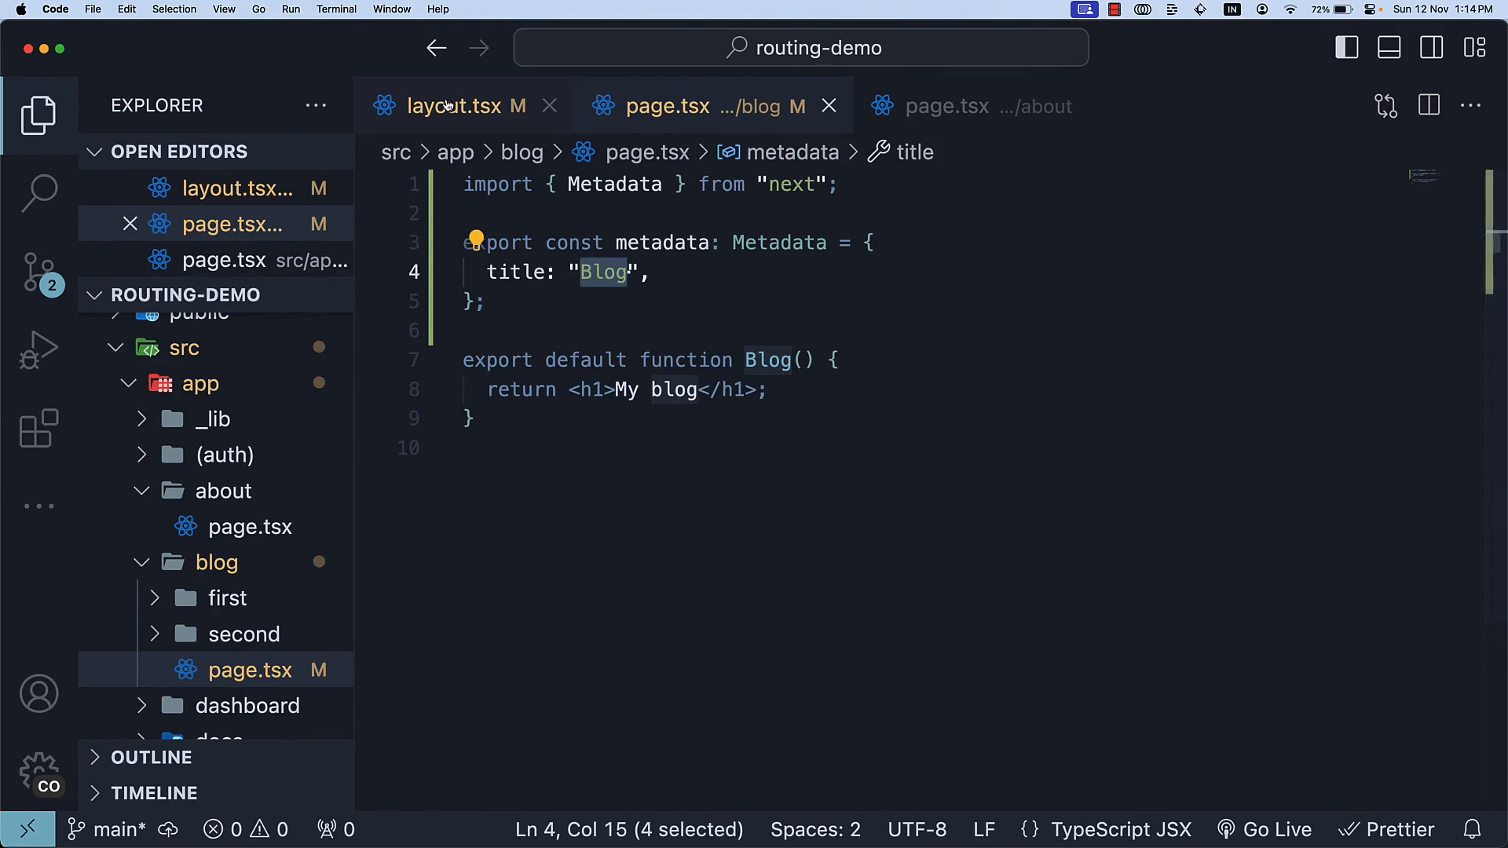
Return to layout.tsx and highlight the %s placeholder in the template before removing absolute.
click(453, 106)
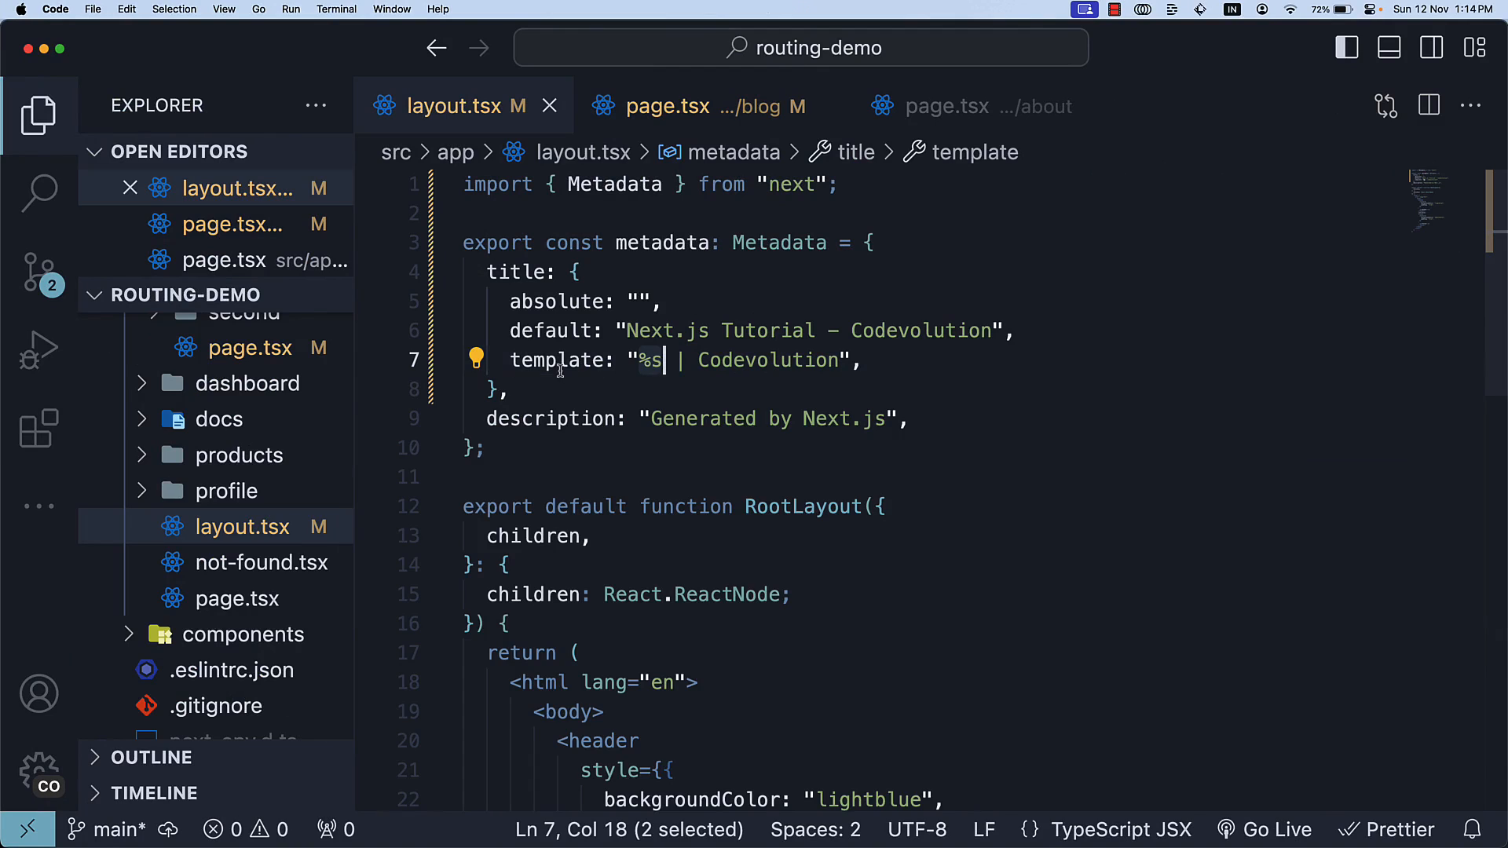
drag(647, 360, 838, 360)
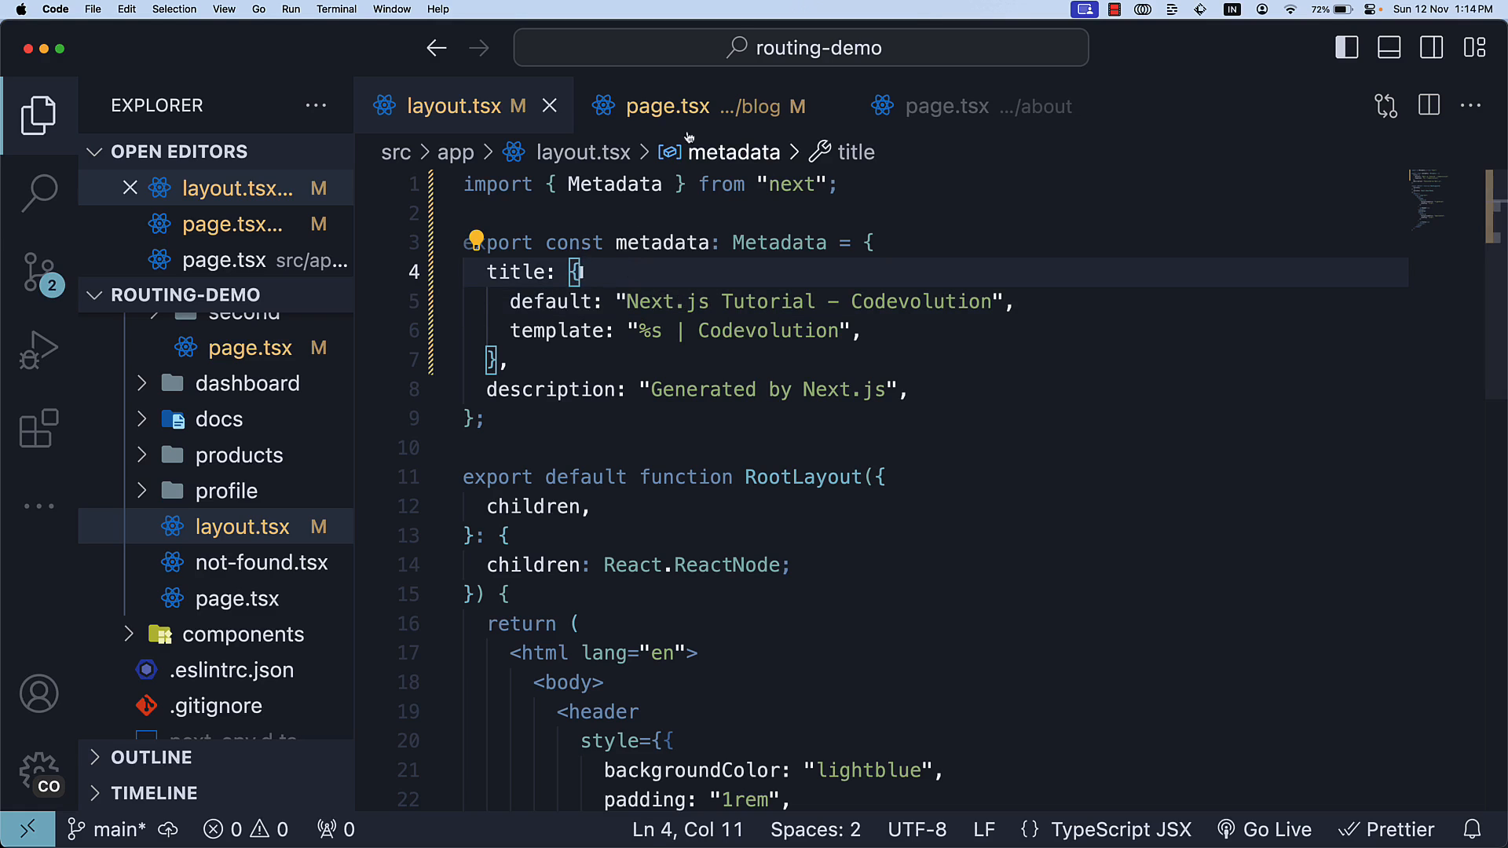
Replace the blog page's plain title with the object { absolute: "Blog" }.
click(668, 106)
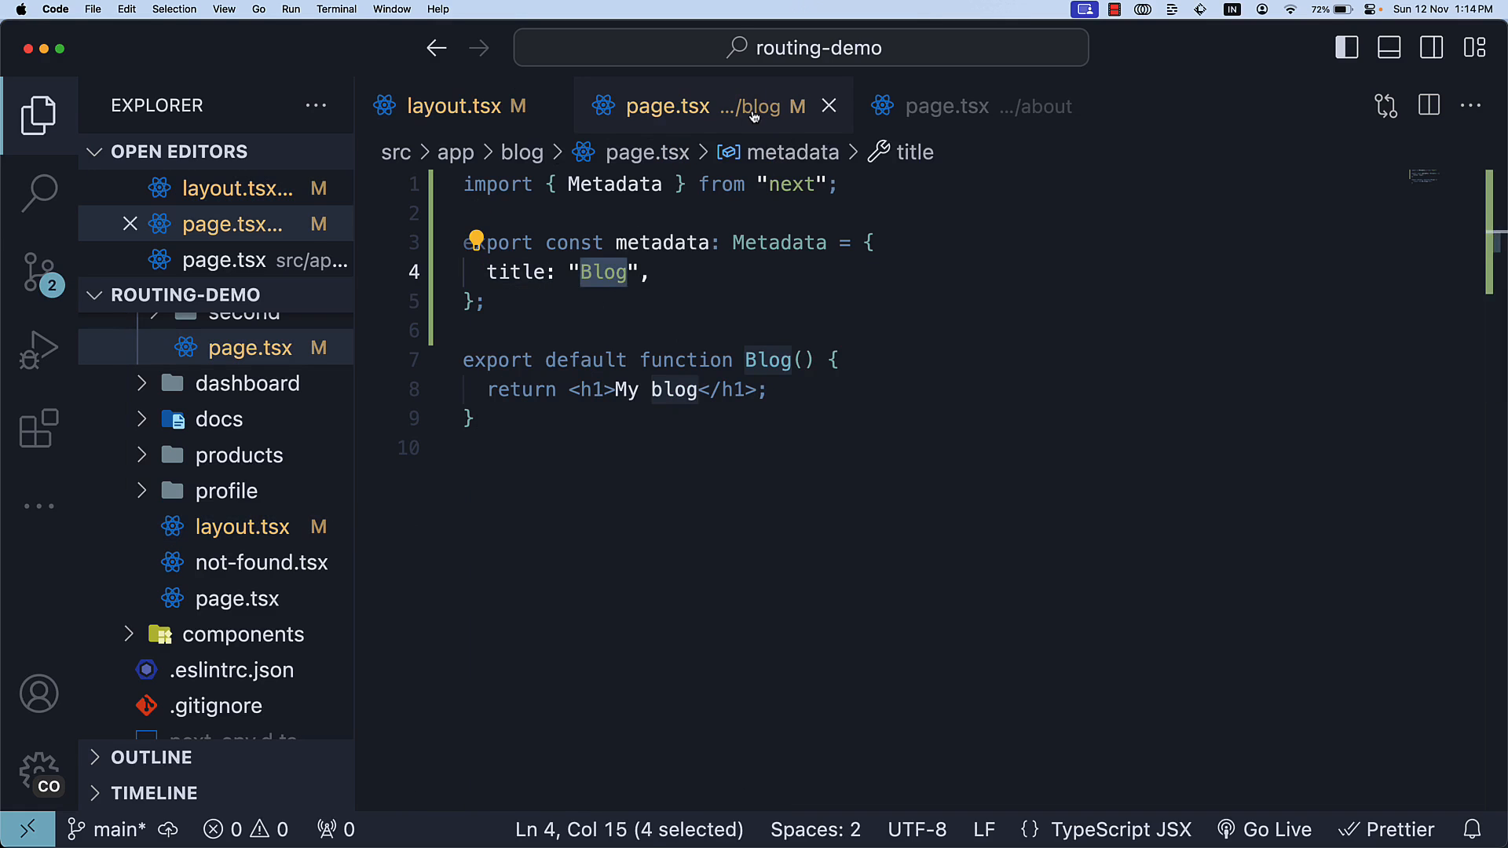
key(Delete)
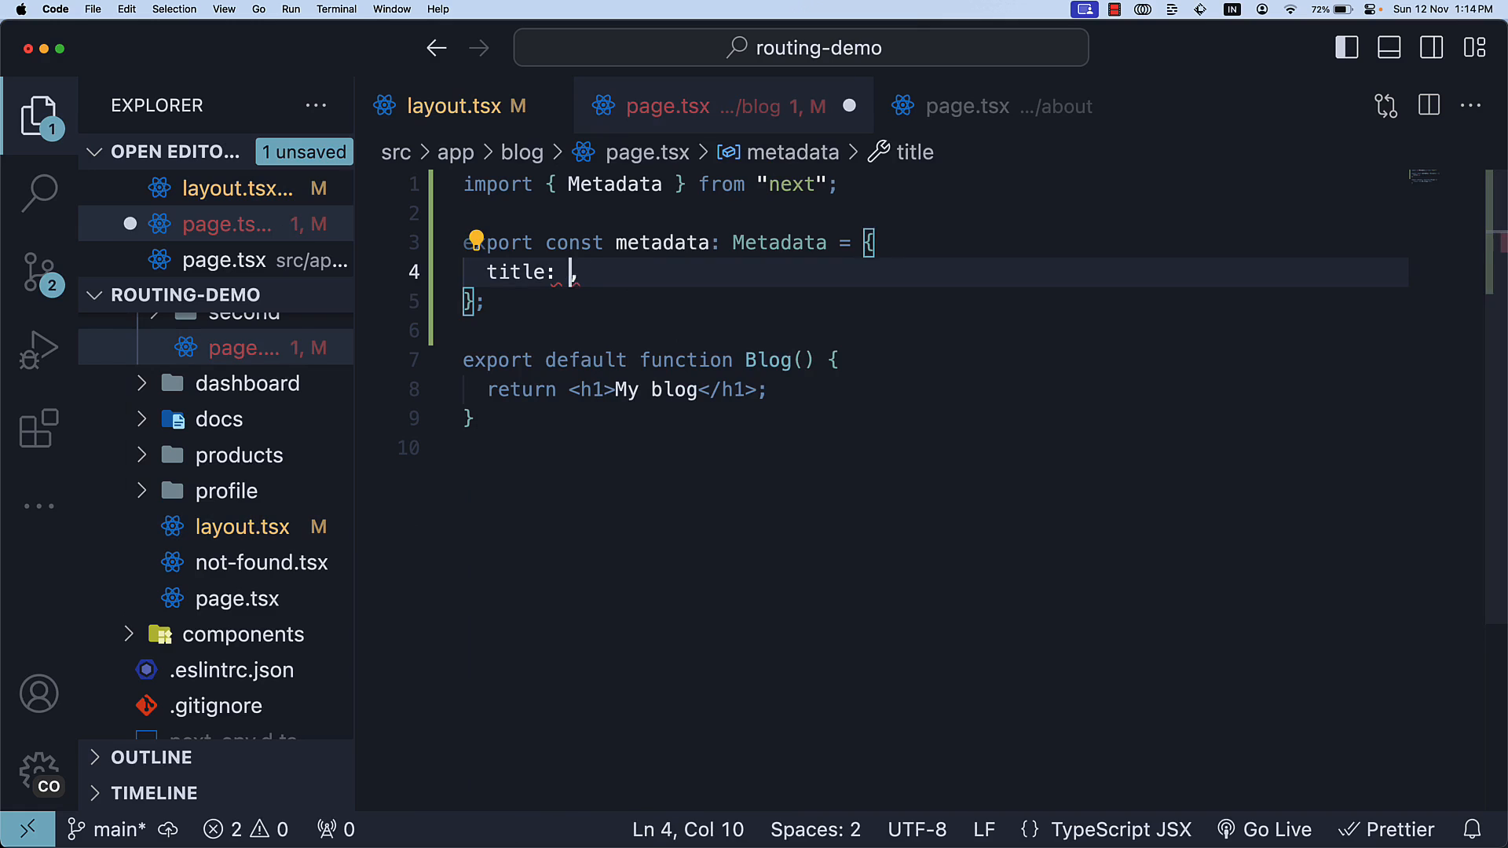
text({)
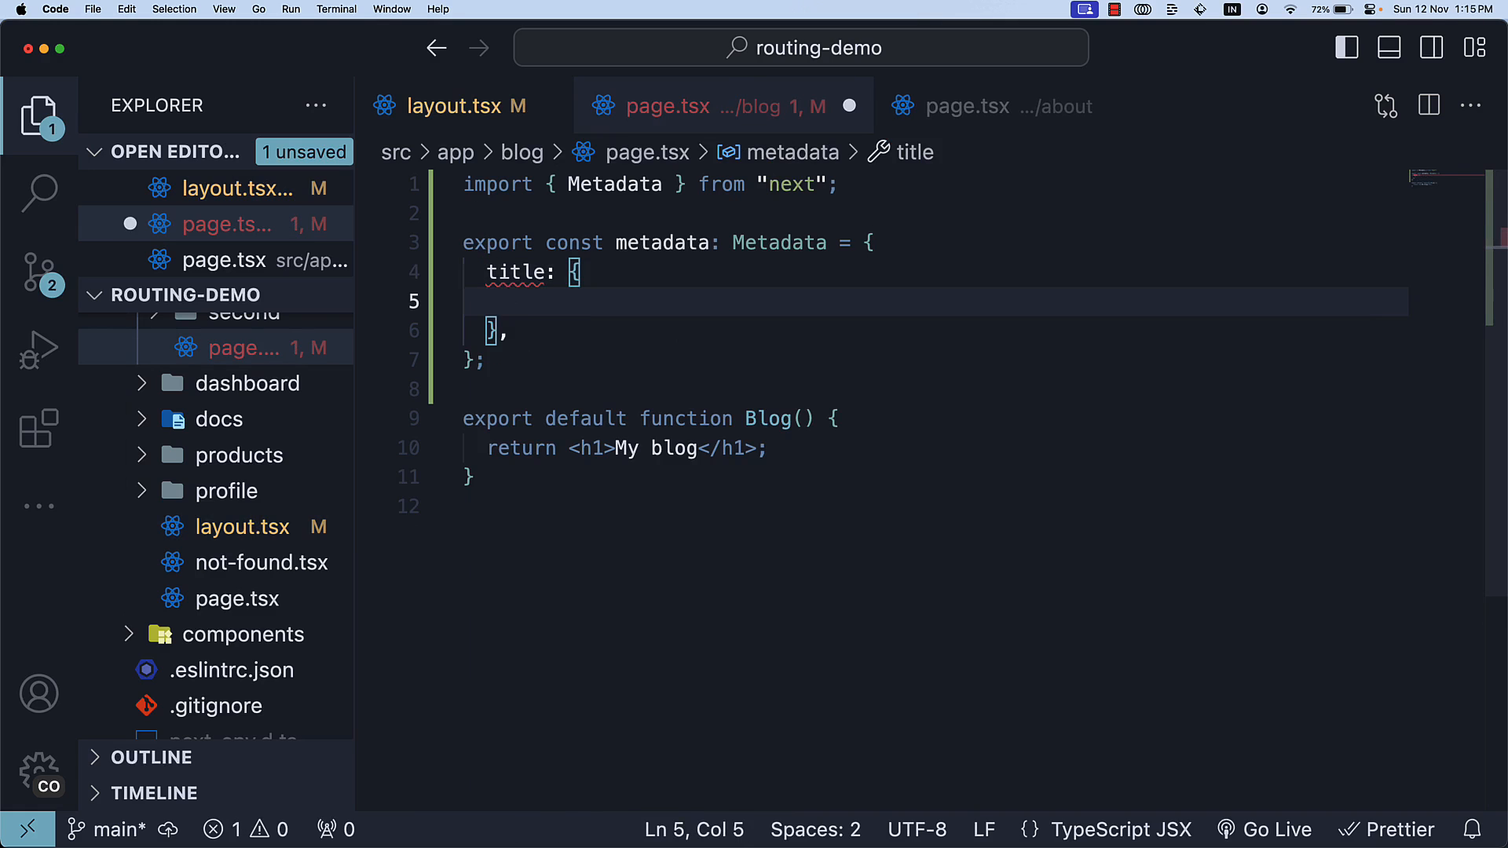
text(absolute:)
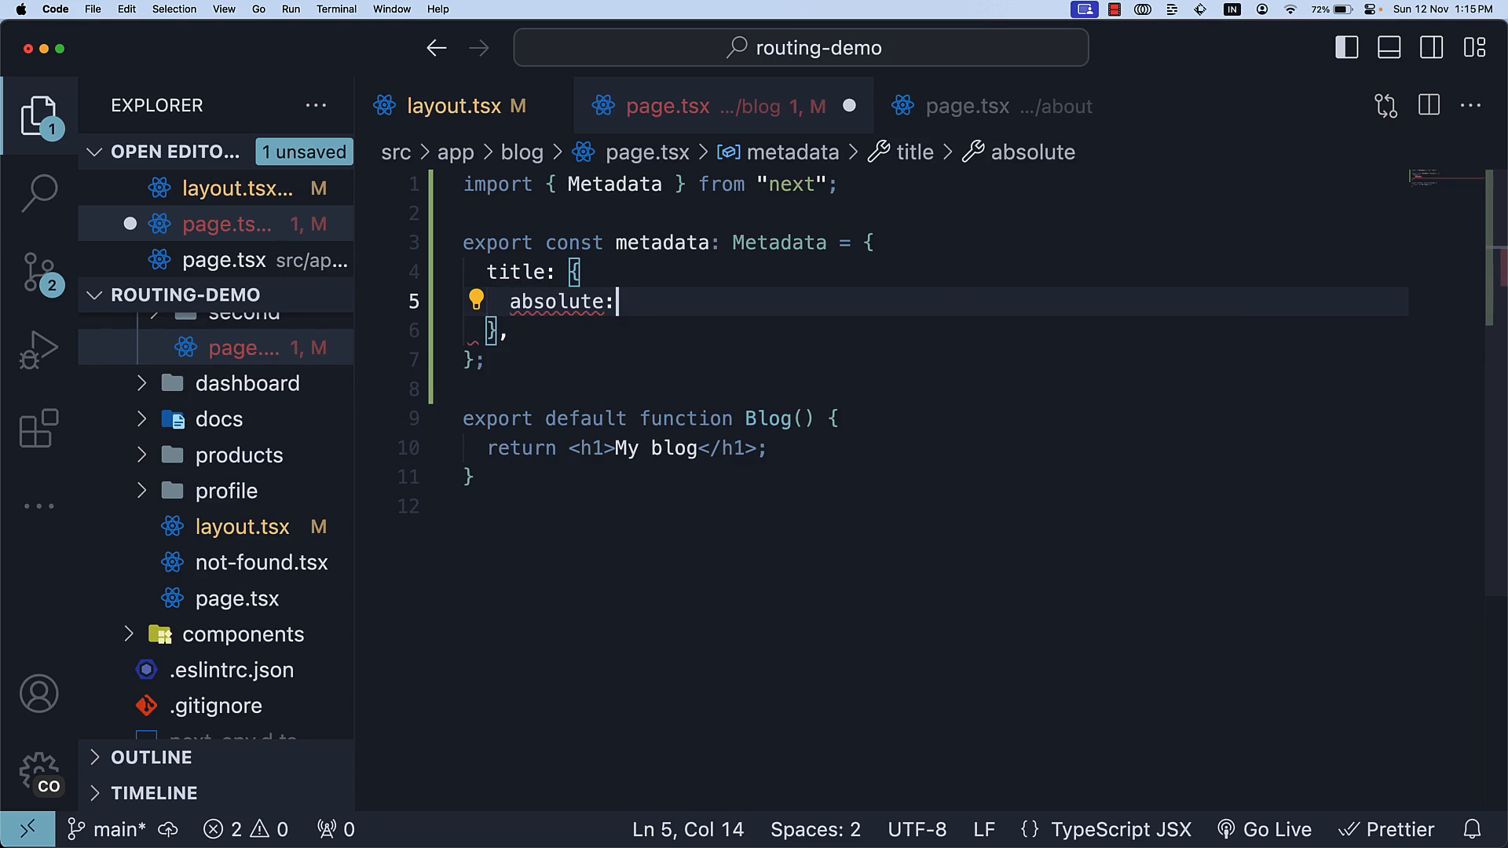
text("Blog",)
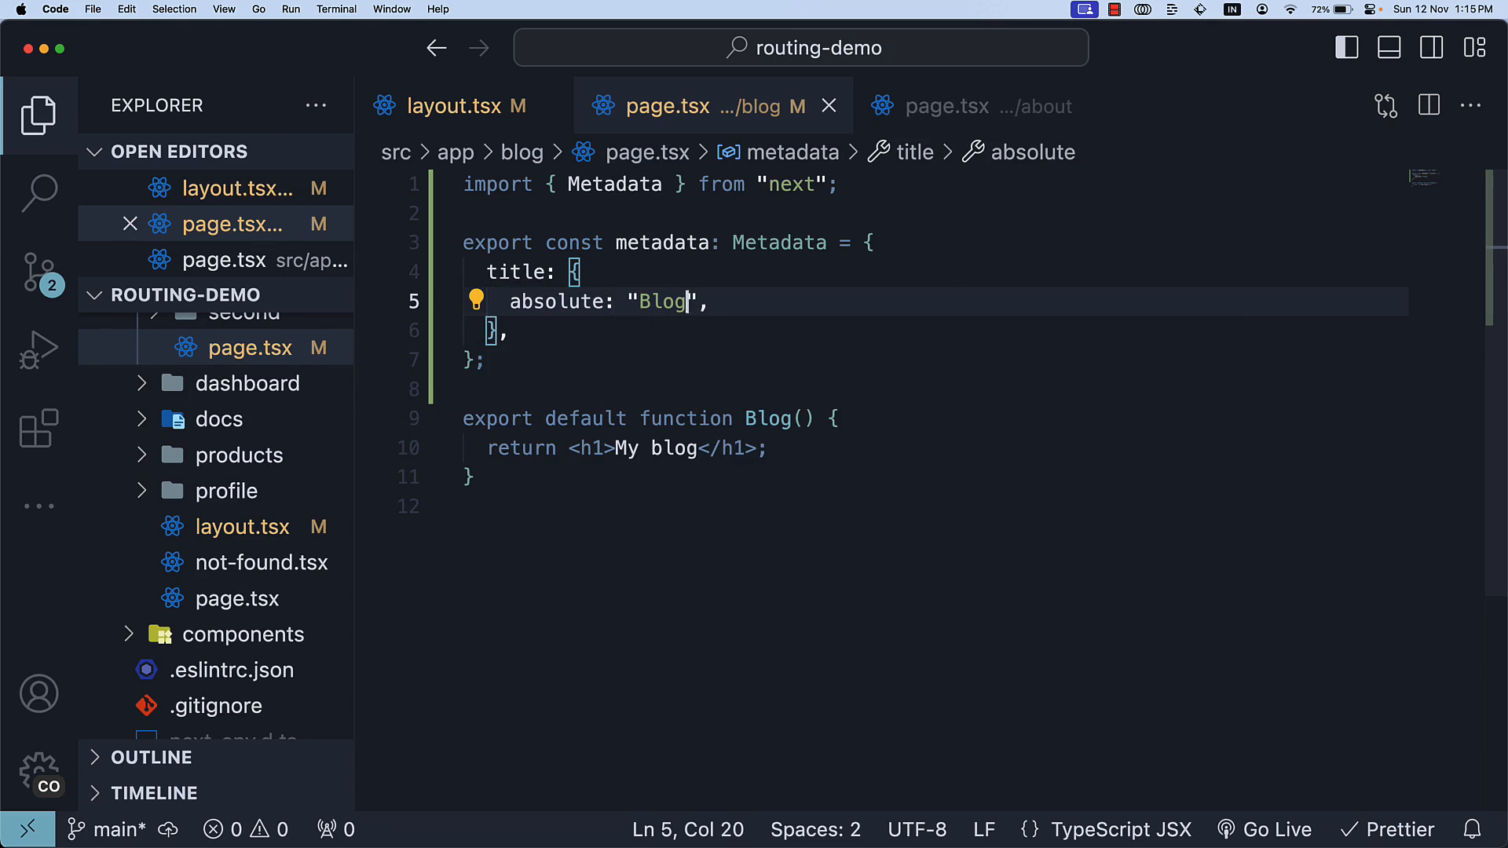